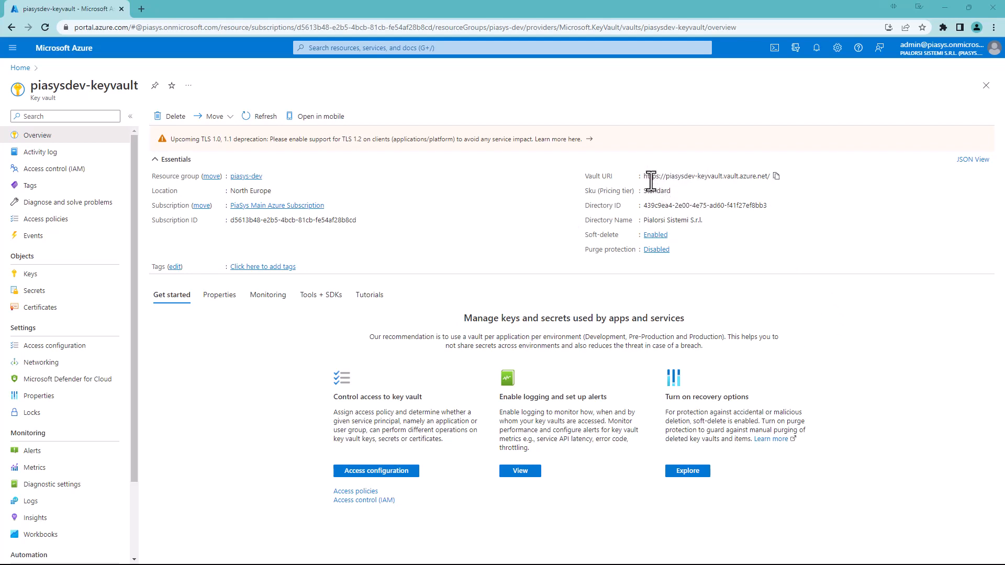
pyautogui.moveTo(761, 180)
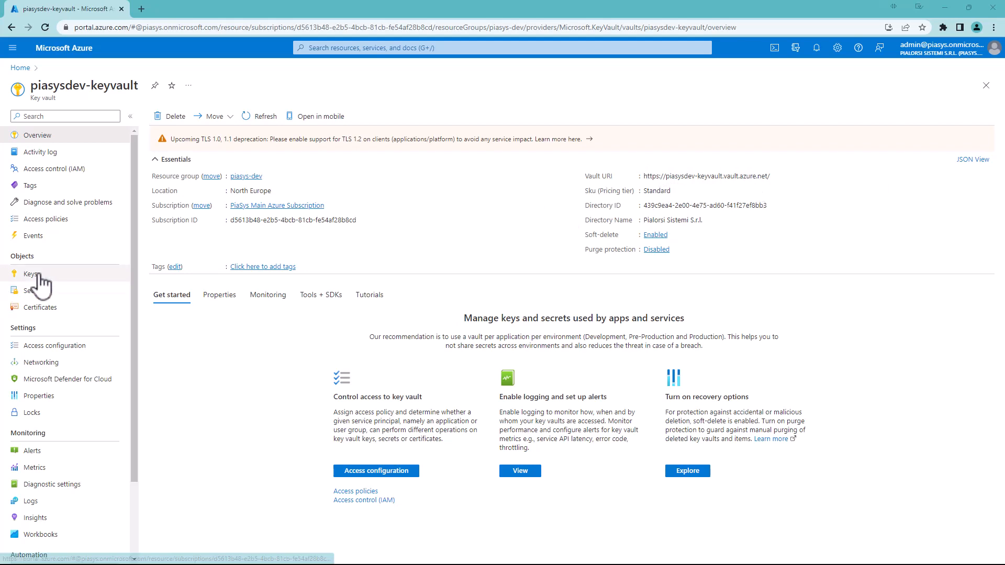
# - Browse the piasysdev-keyvault Keys and Certificates lists, ending on Keys showing DemoKey
pyautogui.click(30, 274)
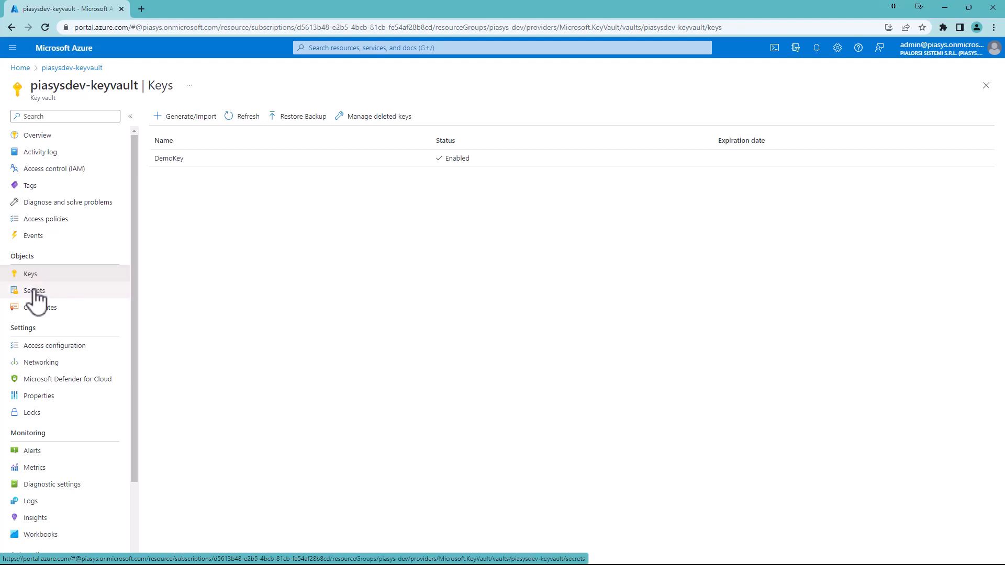
pyautogui.click(39, 307)
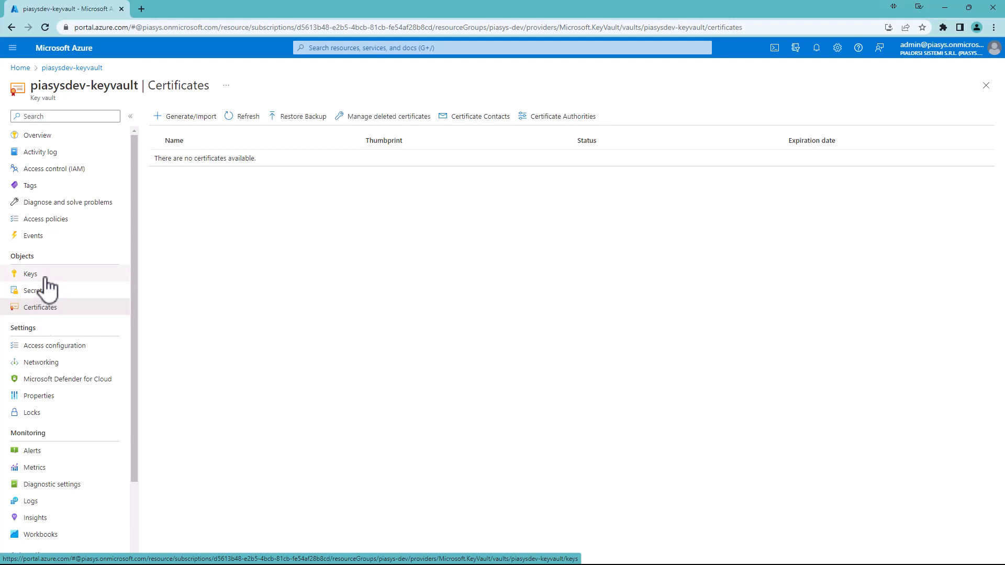
pyautogui.click(30, 274)
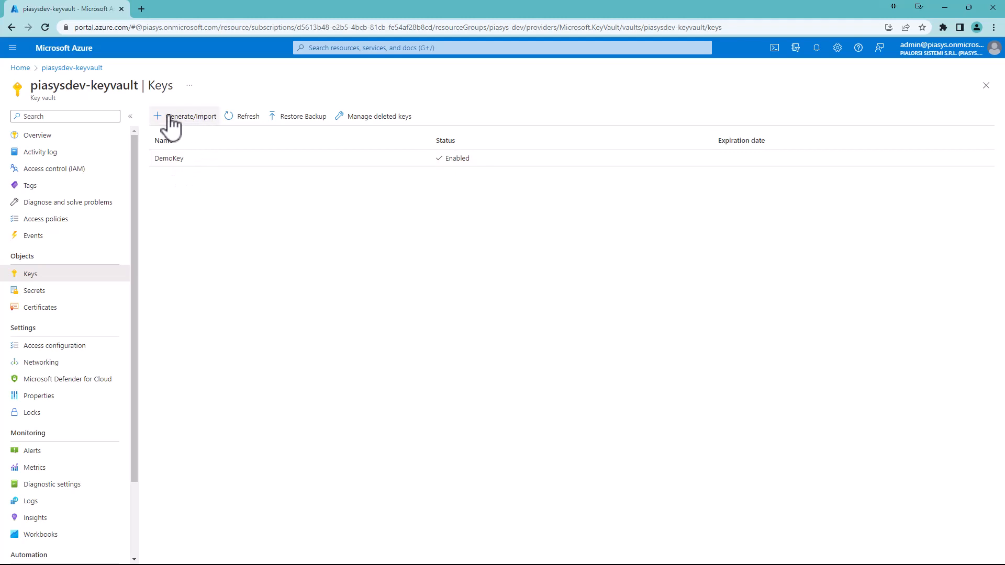
pyautogui.click(186, 116)
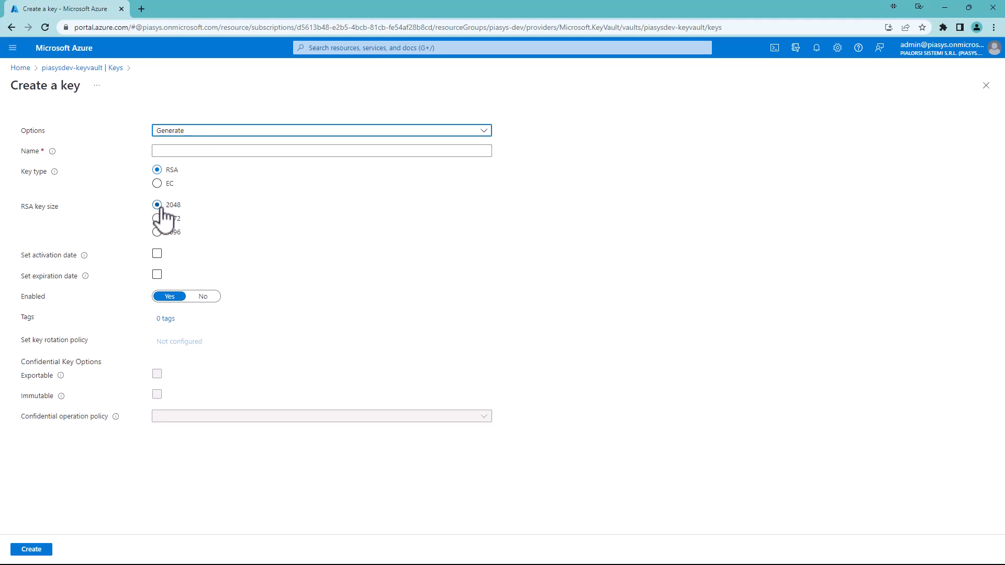
pyautogui.moveTo(66, 225)
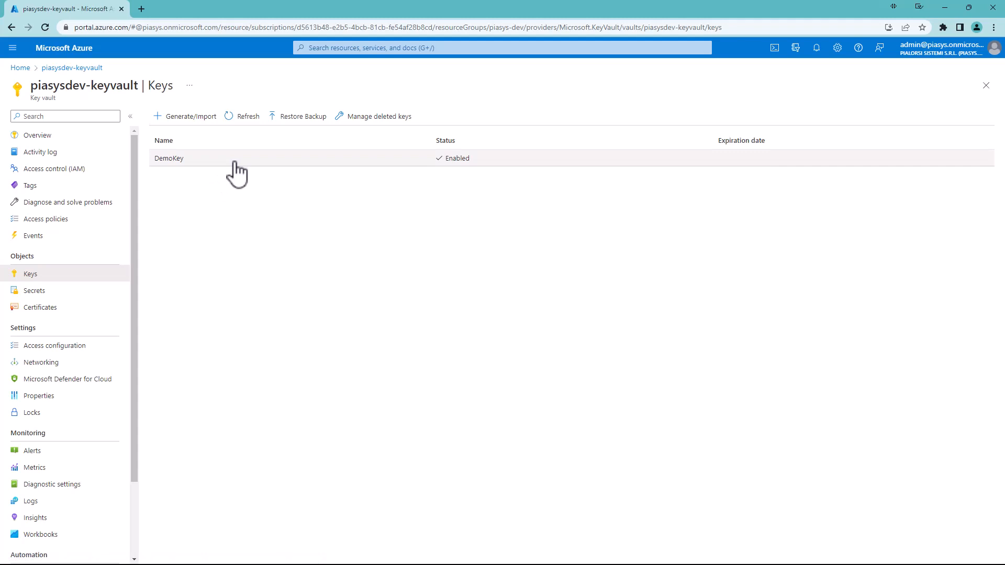
# - View DemoSecret's current version properties, then return to the vault's Secrets list
pyautogui.click(34, 291)
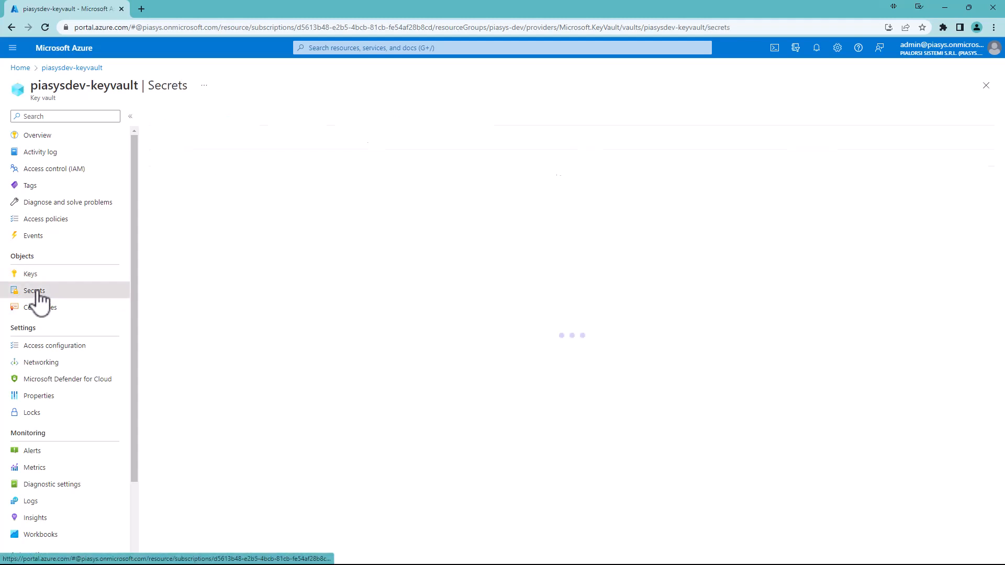
pyautogui.click(34, 291)
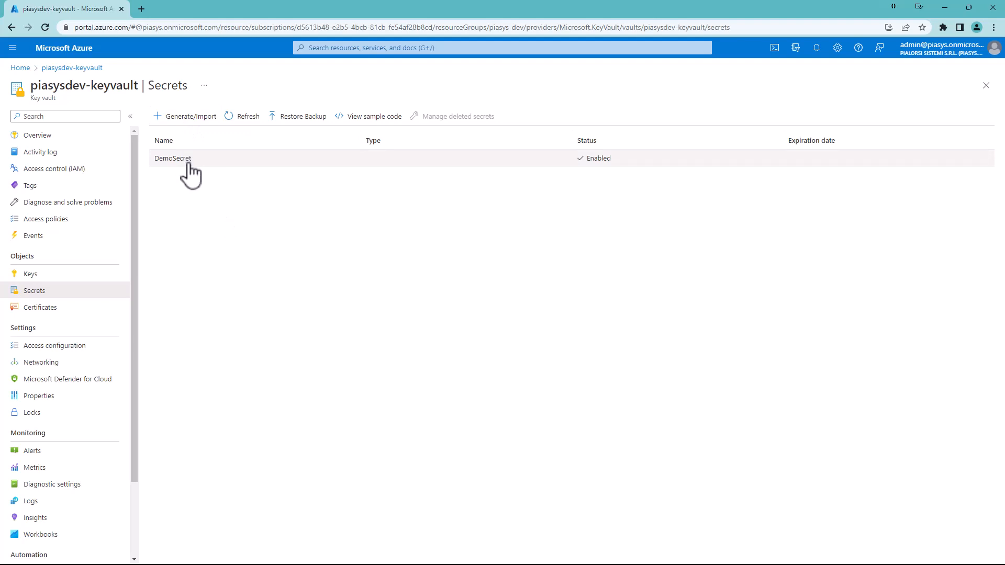
pyautogui.click(171, 158)
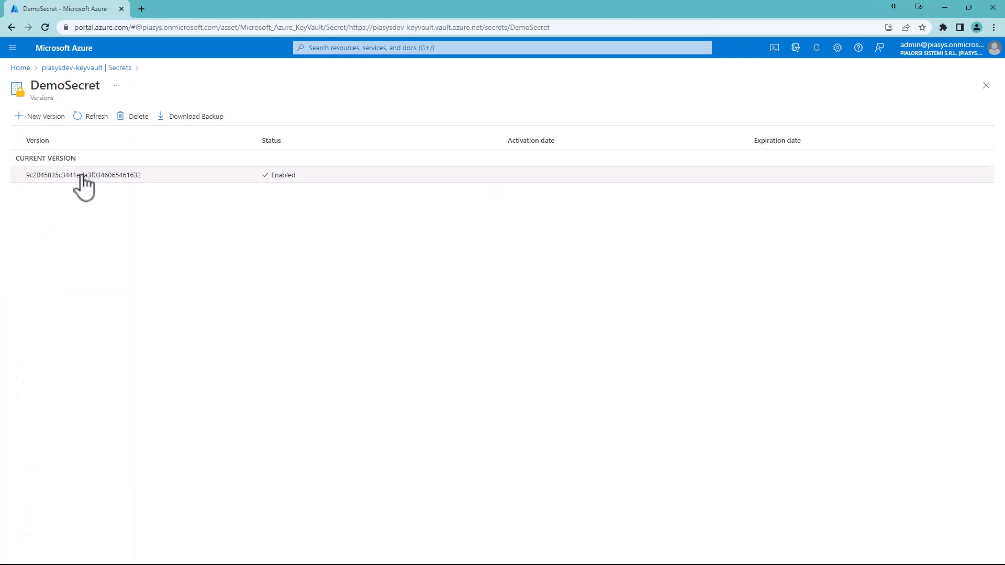
pyautogui.click(79, 175)
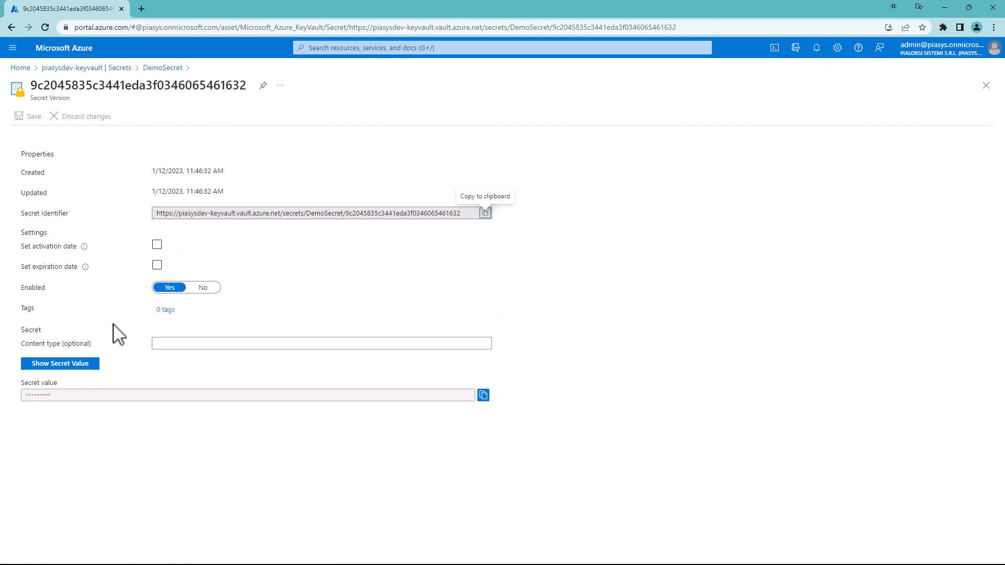
pyautogui.click(60, 363)
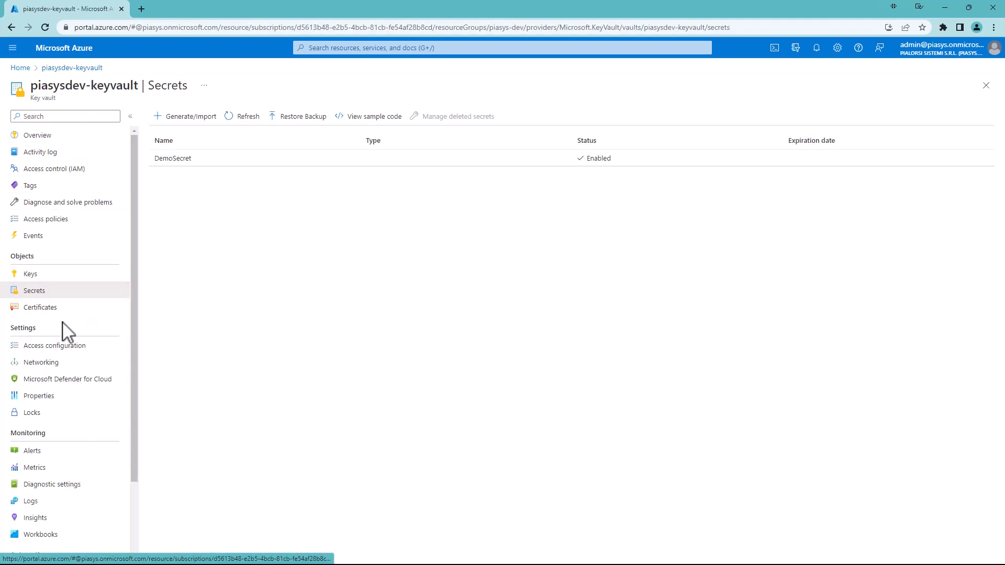
# - View the empty Certificates list, return to the vault Overview, and switch to Power Automate
pyautogui.click(40, 307)
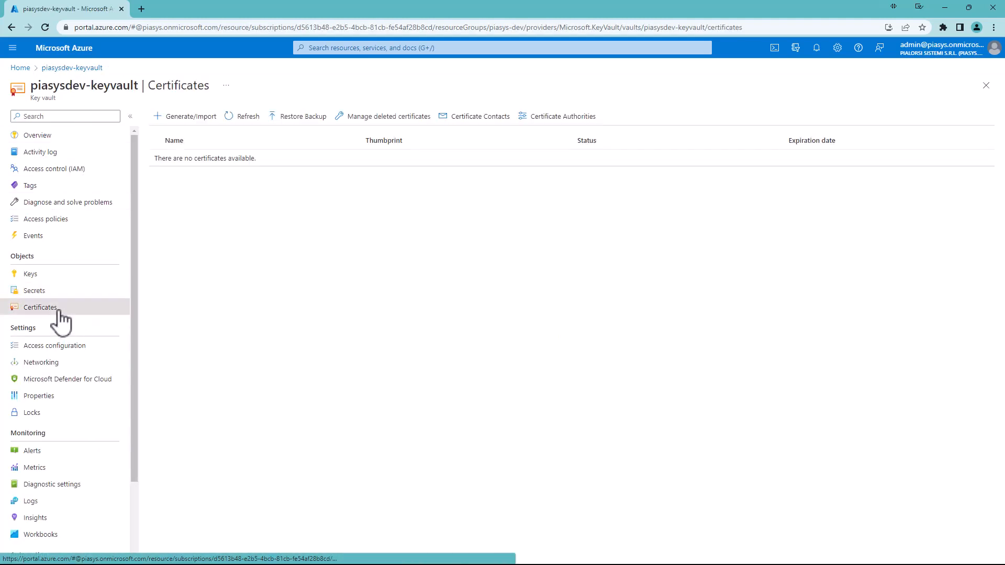
pyautogui.moveTo(194, 116)
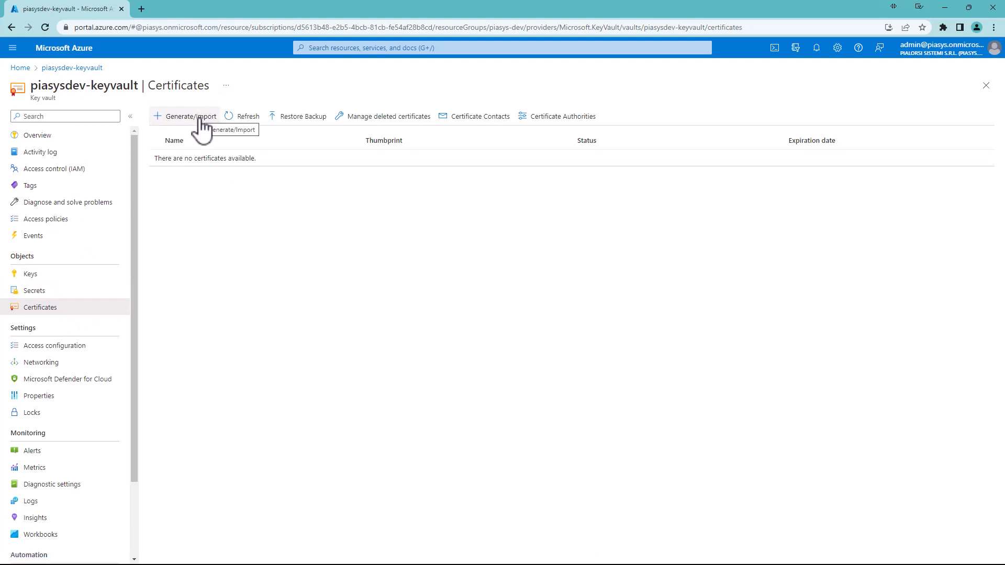
pyautogui.moveTo(204, 134)
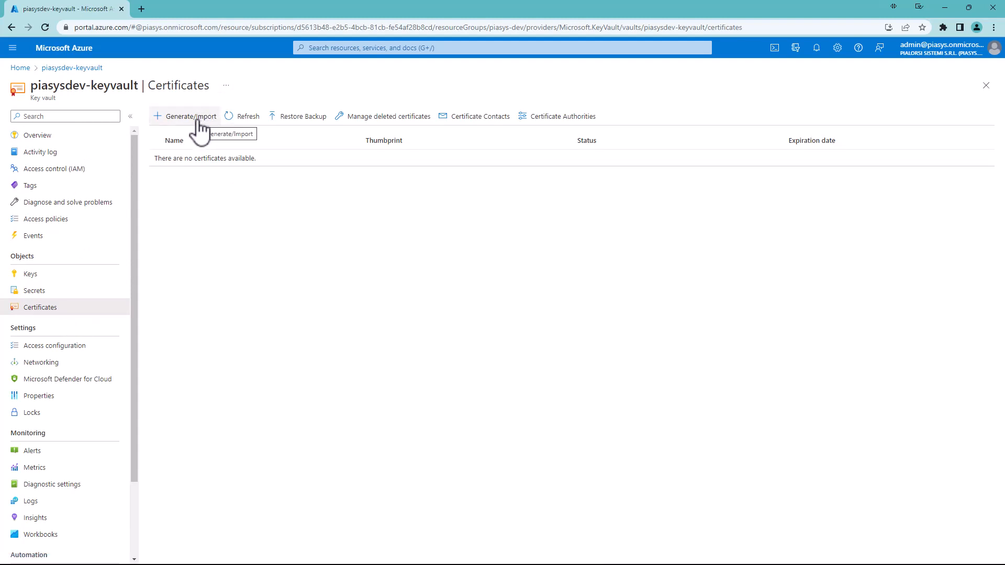
pyautogui.moveTo(131, 195)
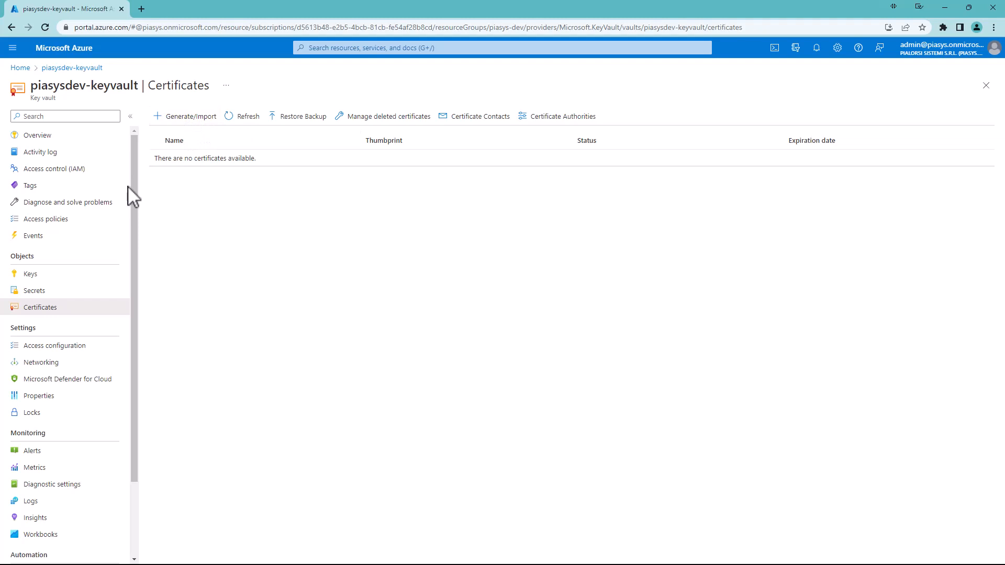
pyautogui.click(37, 135)
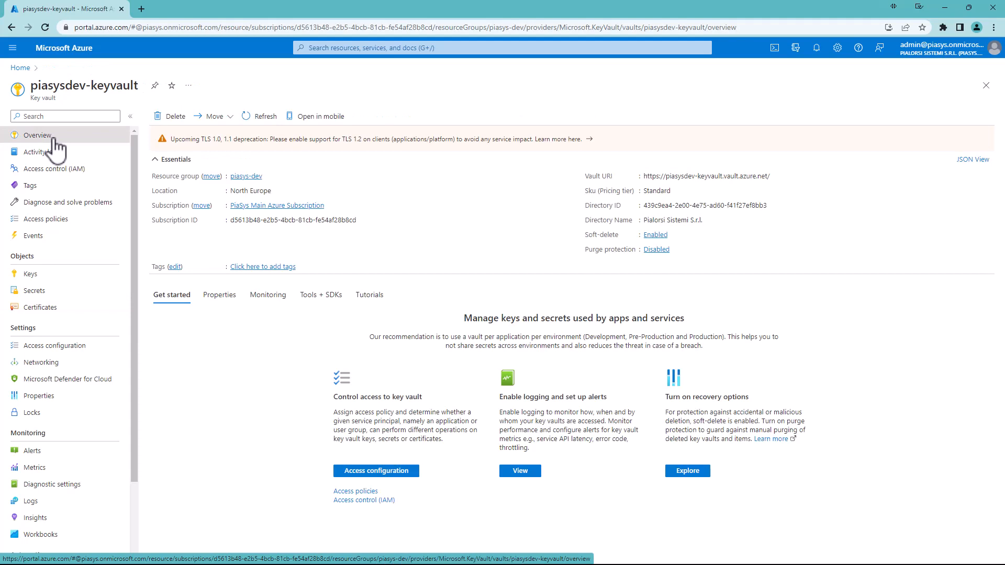
pyautogui.press('Alt+Tab')
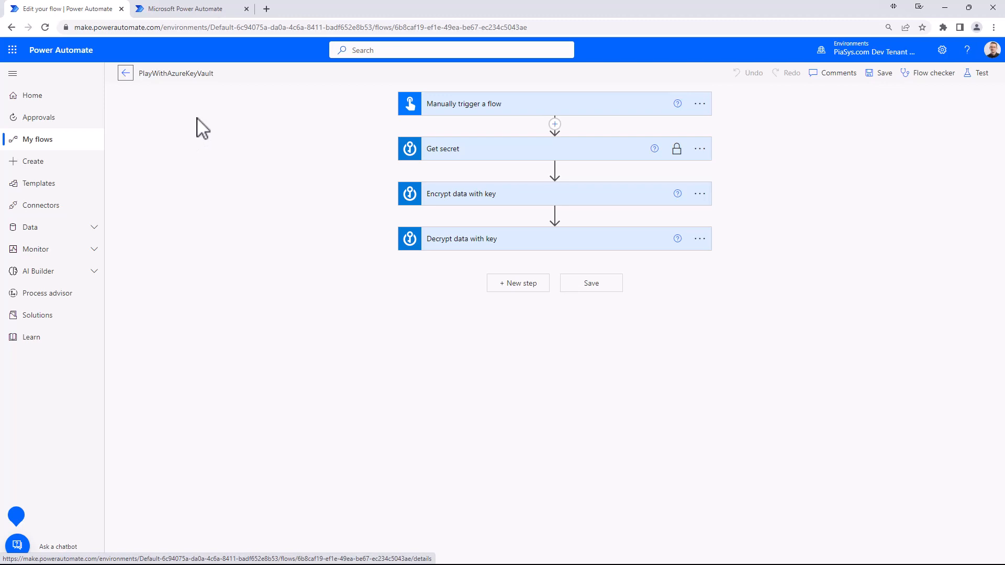
pyautogui.moveTo(187, 109)
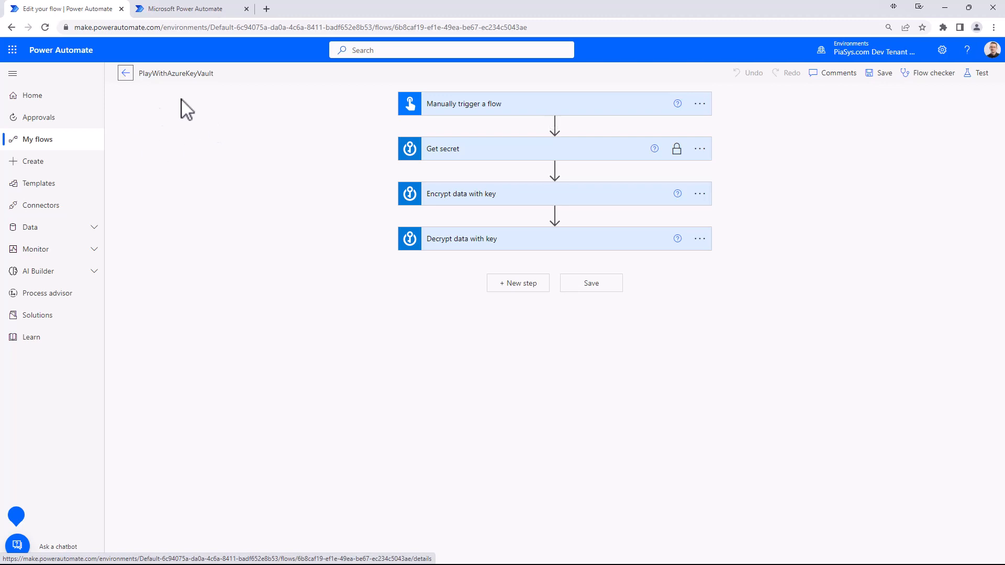
pyautogui.moveTo(450, 110)
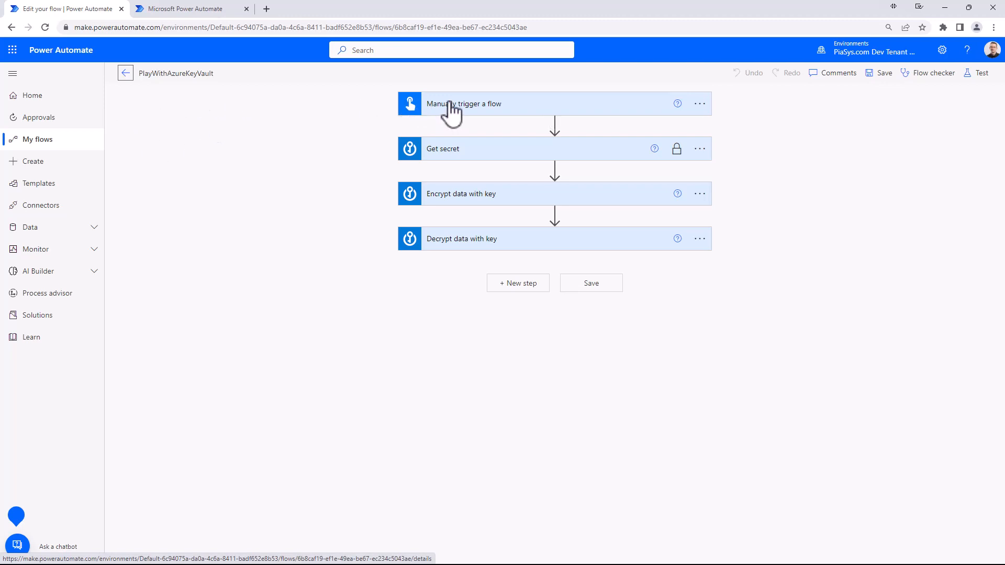
pyautogui.moveTo(575, 145)
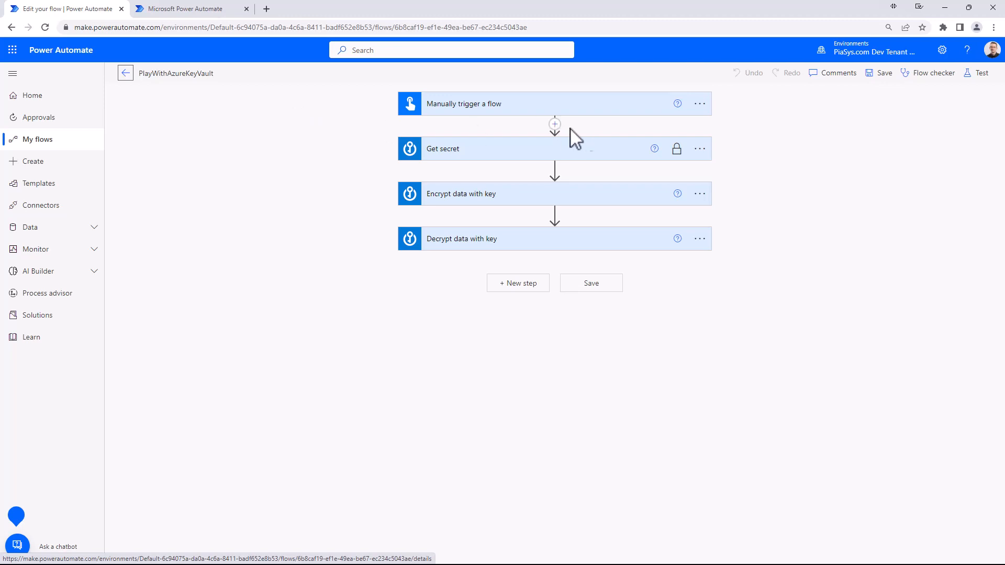
# - Open the insert-step options between Manually trigger a flow and Get secret
pyautogui.click(554, 123)
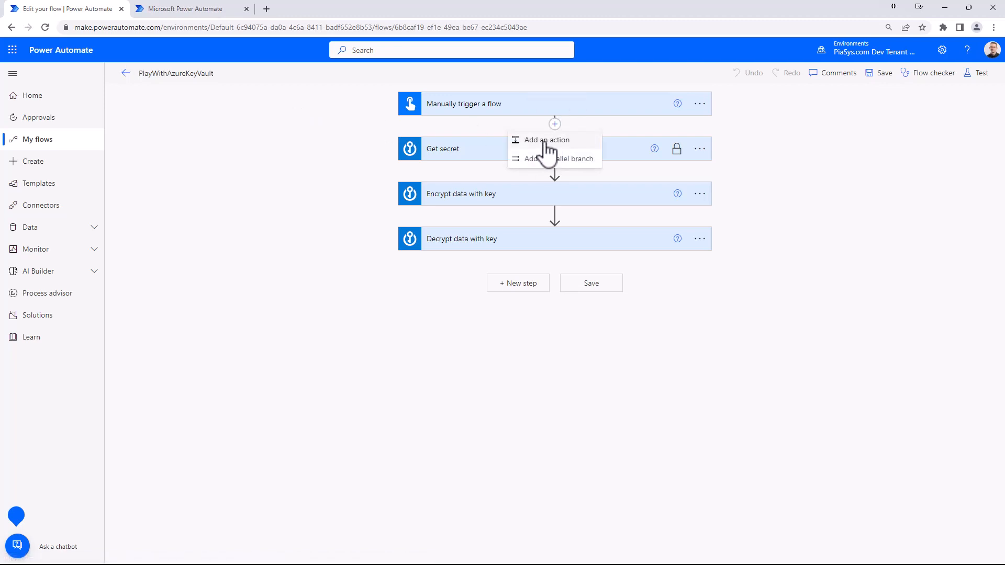
# - Search 'key vault', browse the Azure Key Vault actions, then cancel without adding one
pyautogui.click(546, 140)
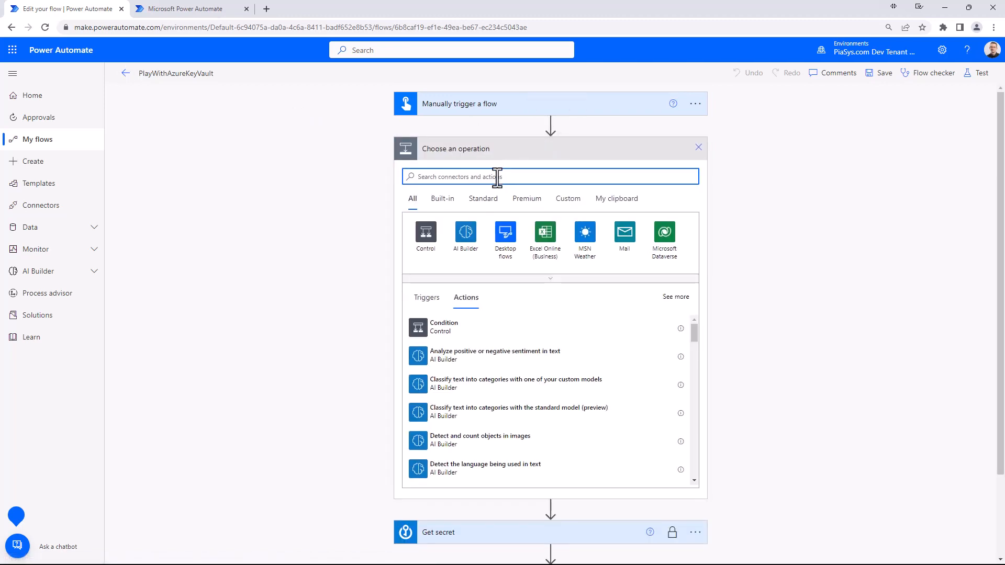
pyautogui.write('k')
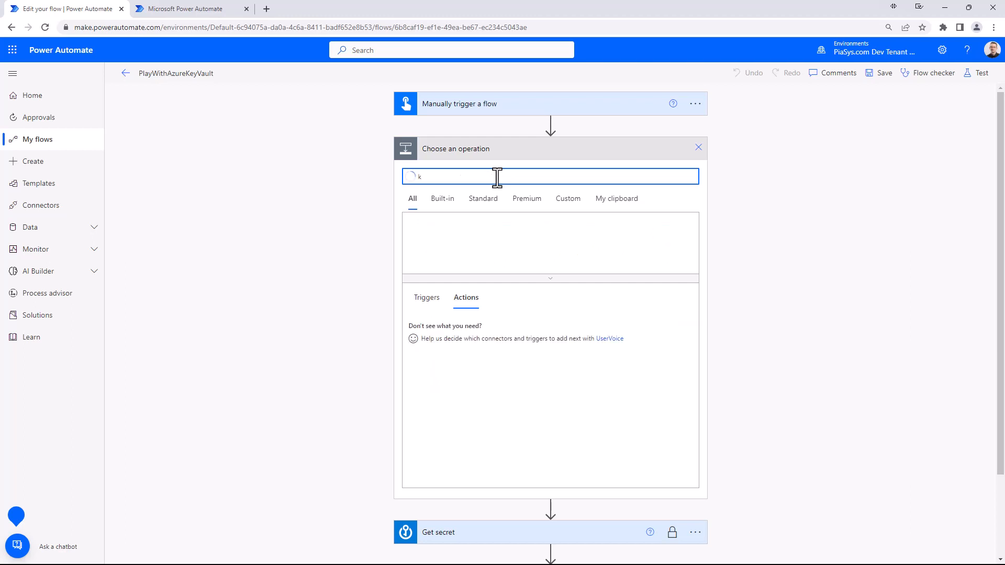
pyautogui.write('key vault')
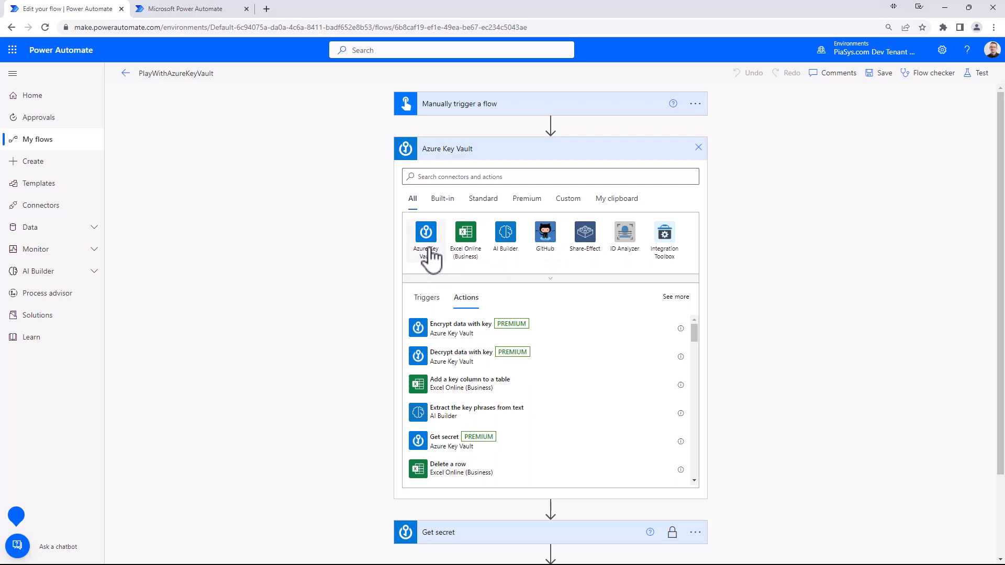
pyautogui.click(425, 232)
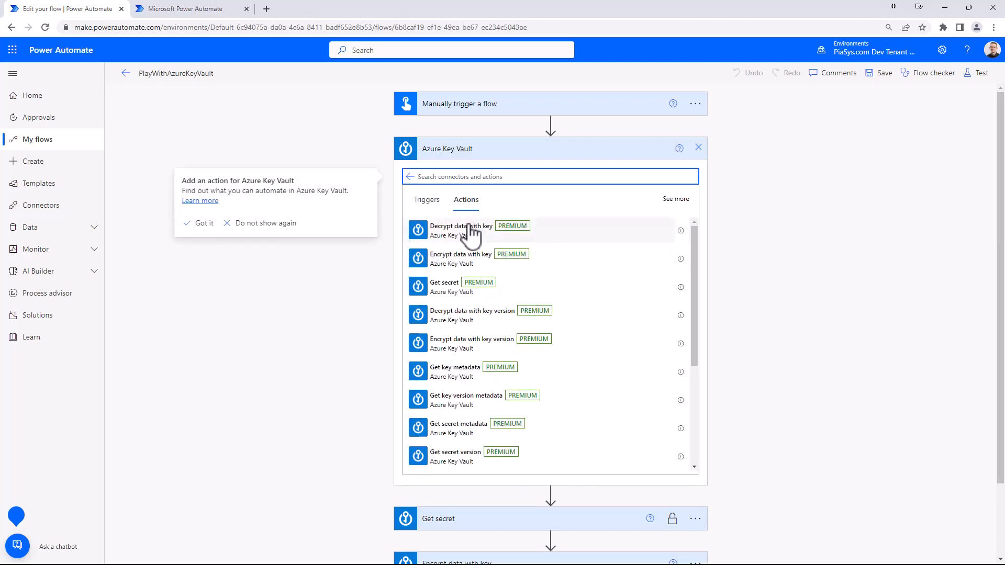
pyautogui.moveTo(461, 241)
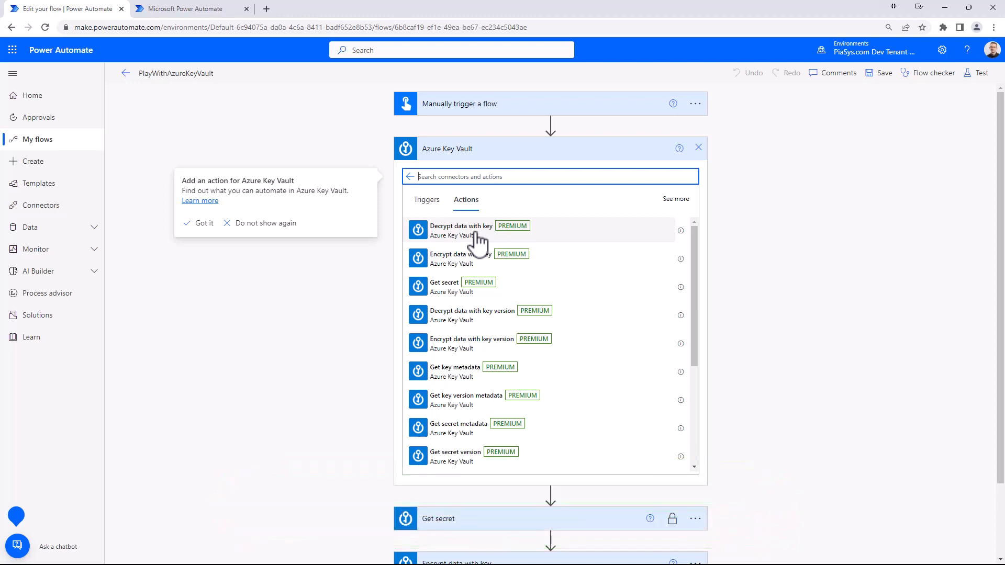
pyautogui.moveTo(471, 239)
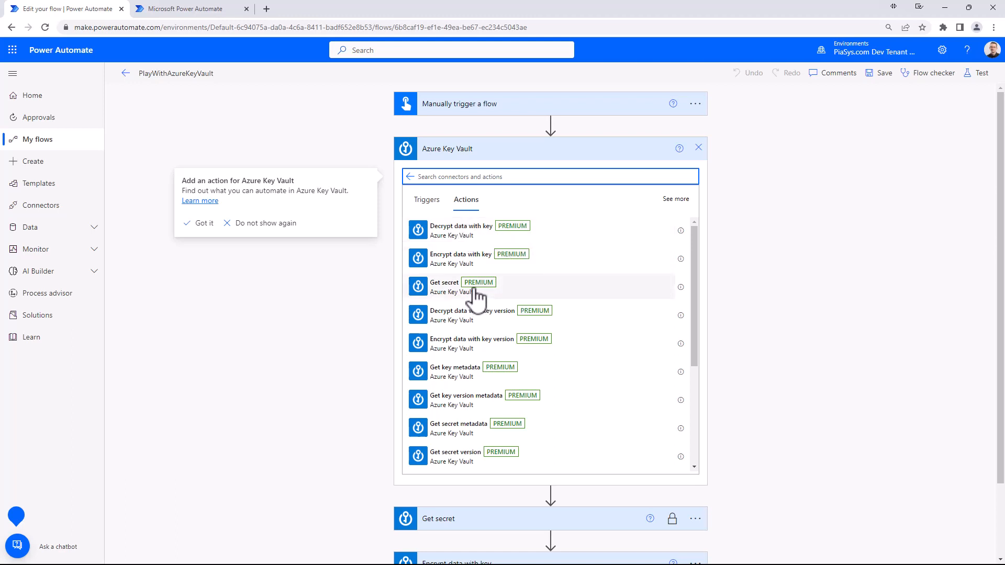
pyautogui.moveTo(558, 302)
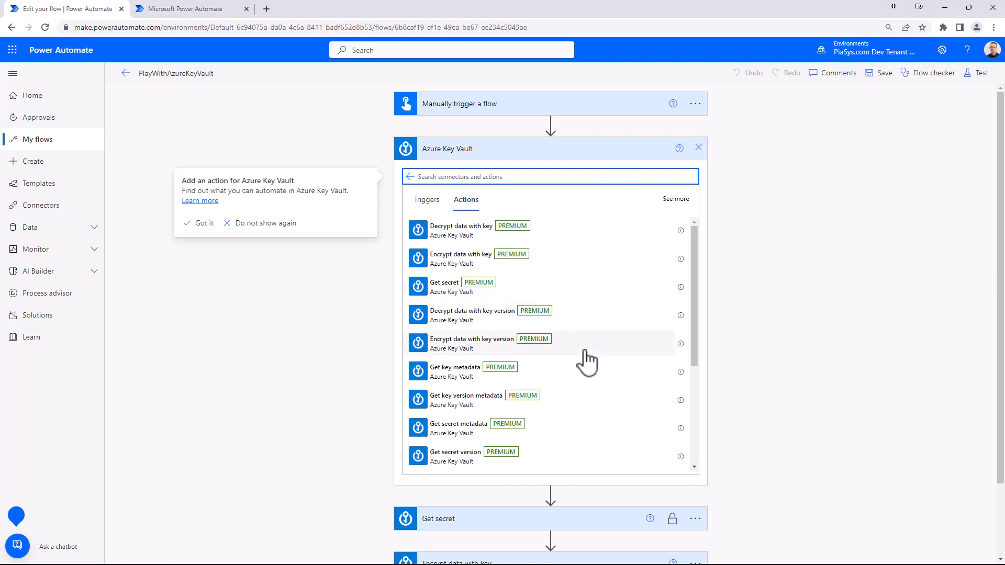
pyautogui.scroll(-3)
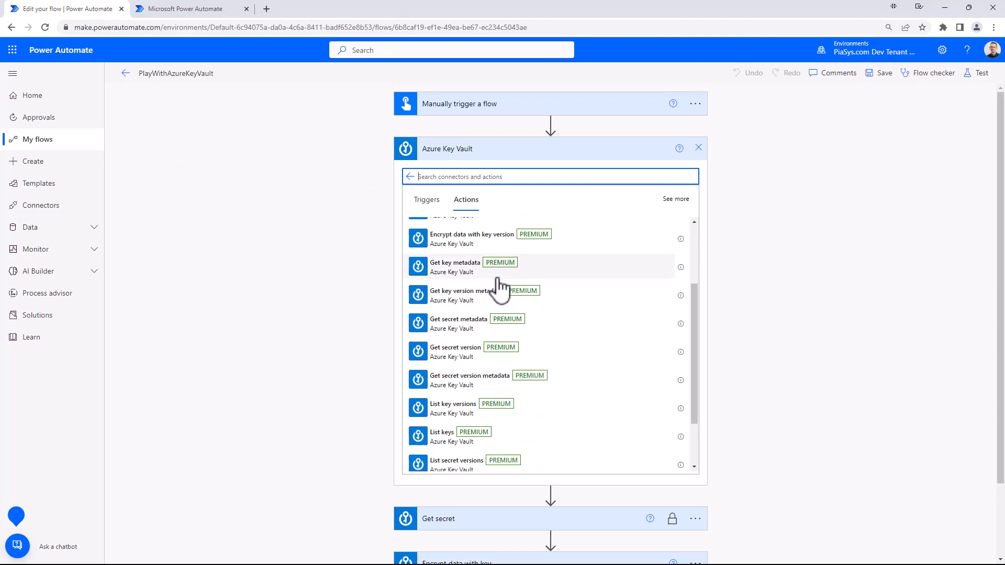
pyautogui.moveTo(512, 307)
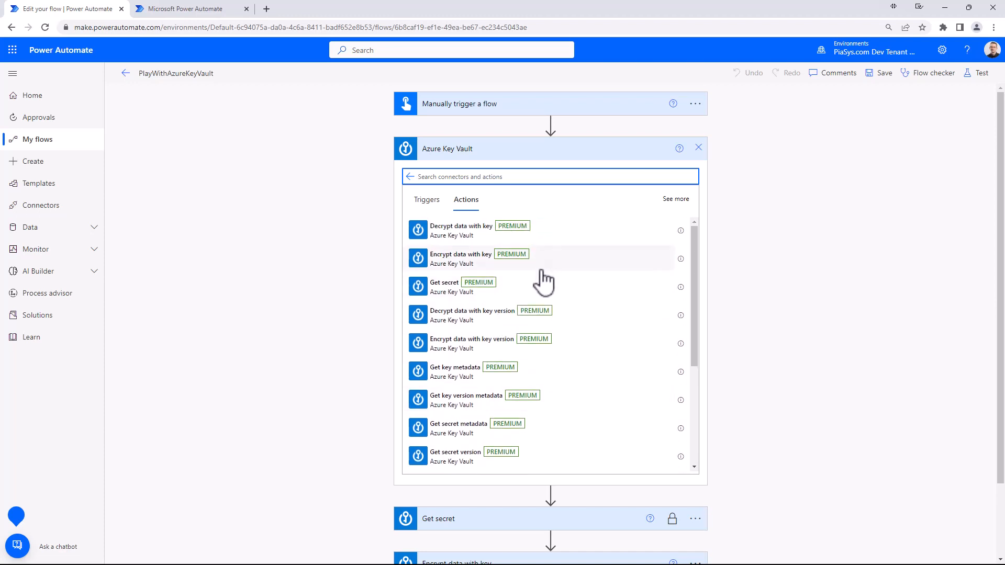
pyautogui.moveTo(698, 147)
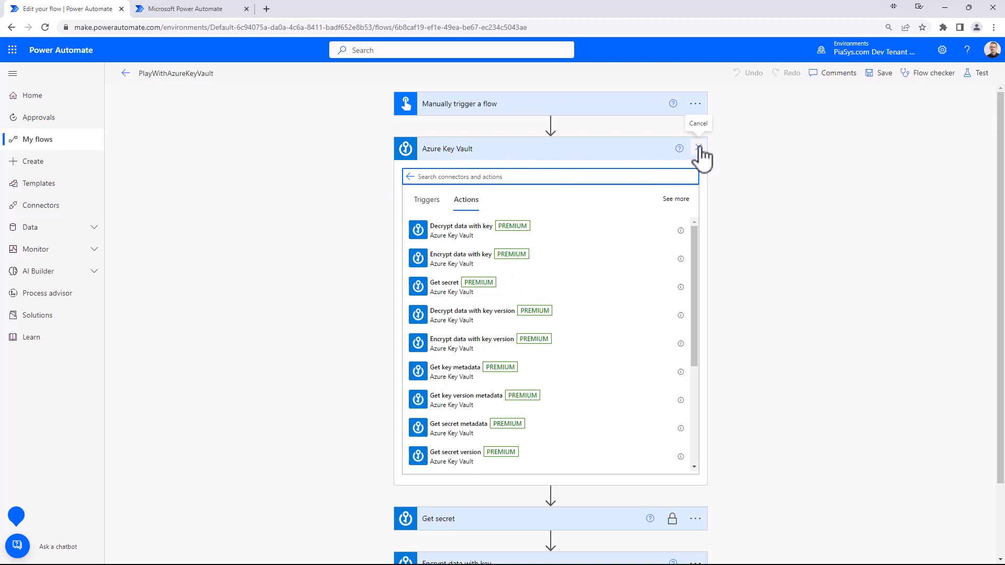
pyautogui.click(698, 149)
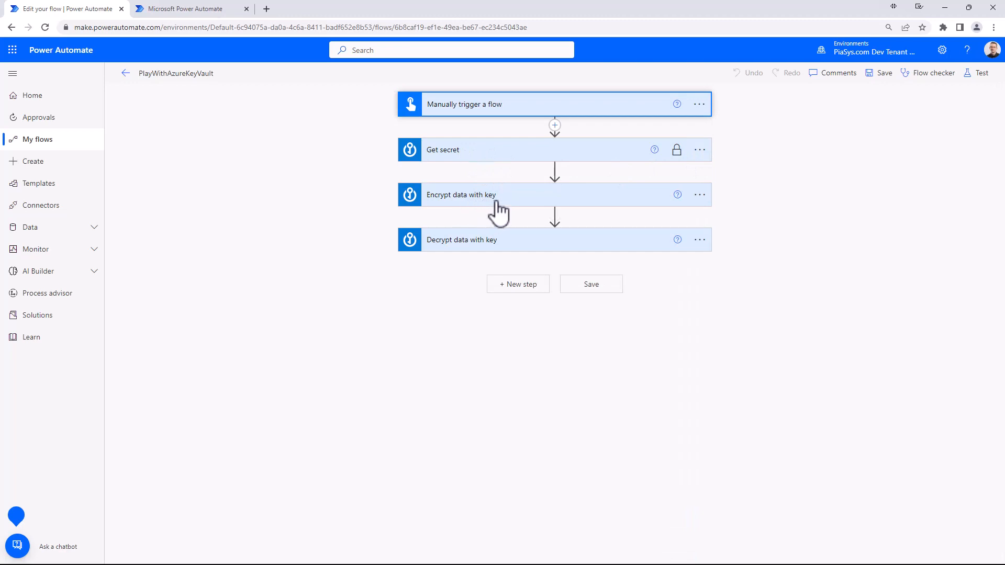
pyautogui.moveTo(455, 161)
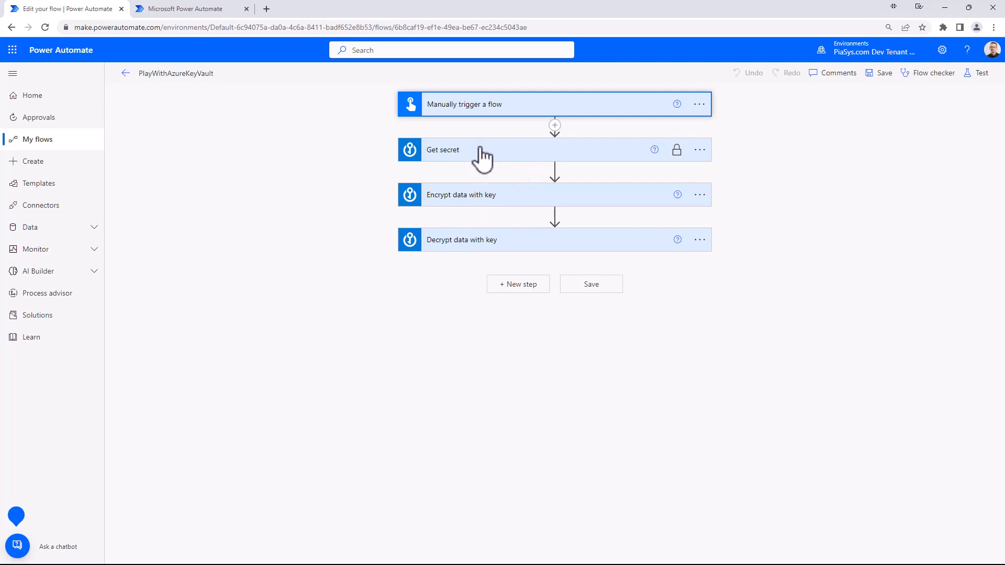
pyautogui.moveTo(677, 152)
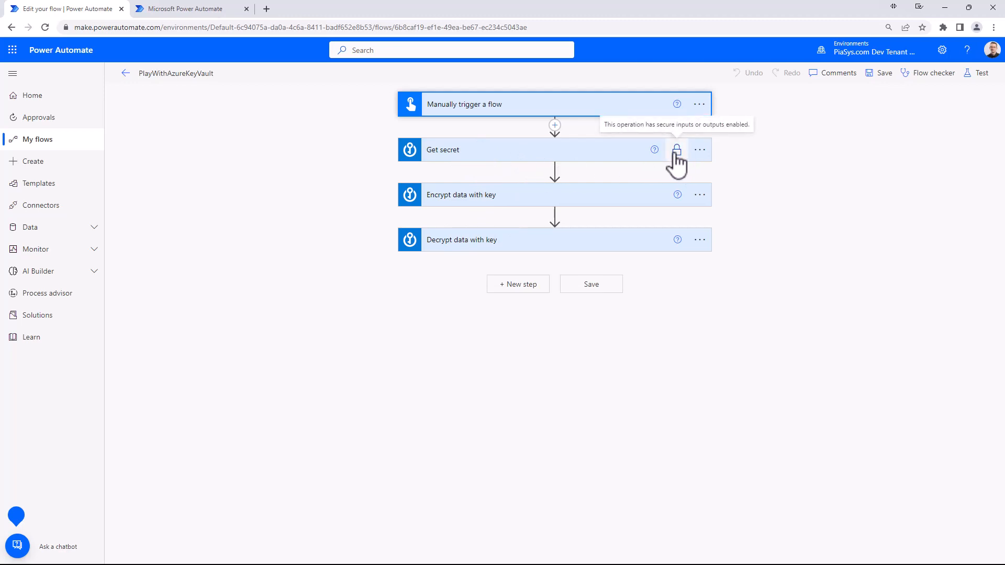
# - Check that Secure Outputs is On in Get secret's settings, then close them unchanged
pyautogui.click(699, 149)
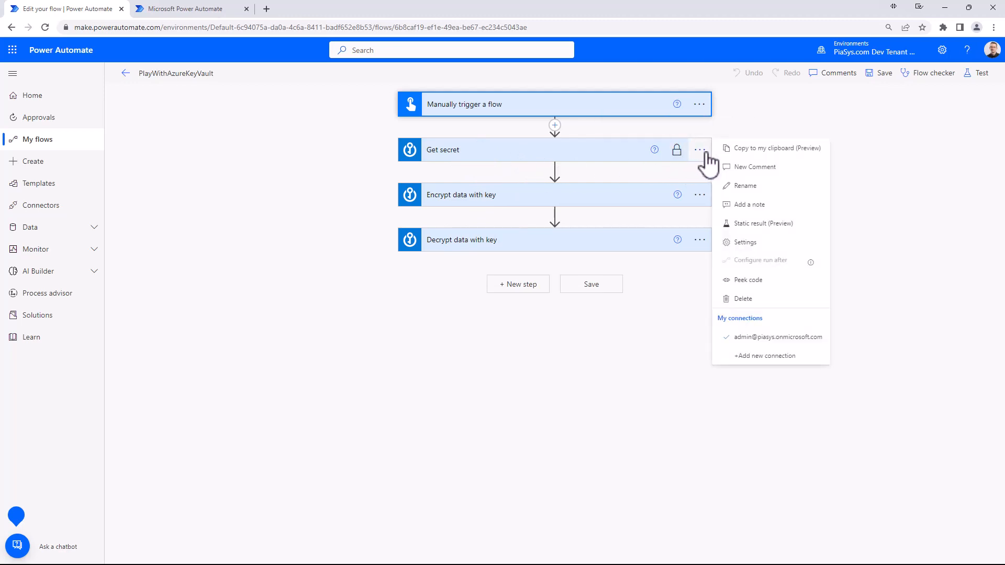
pyautogui.click(745, 242)
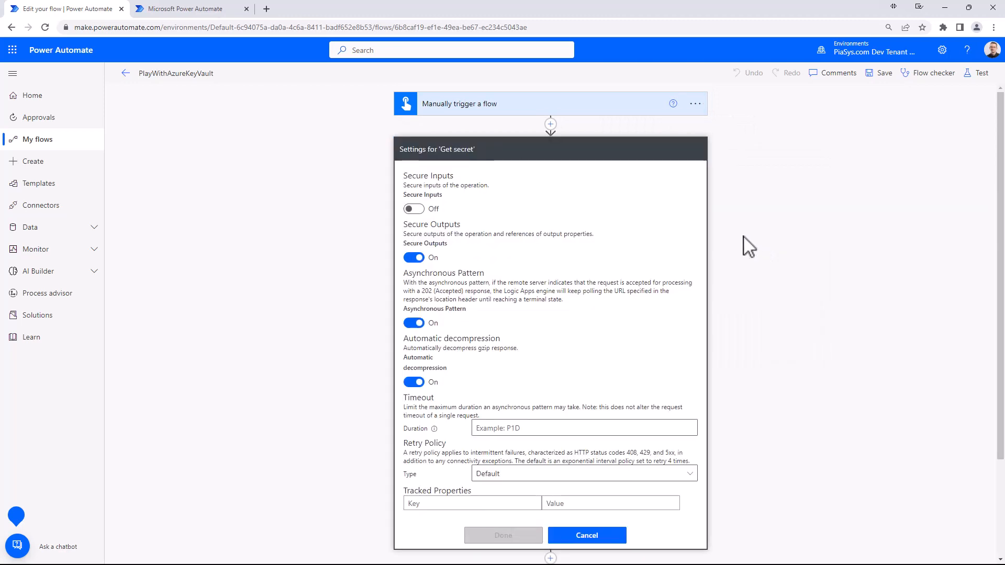
pyautogui.moveTo(446, 227)
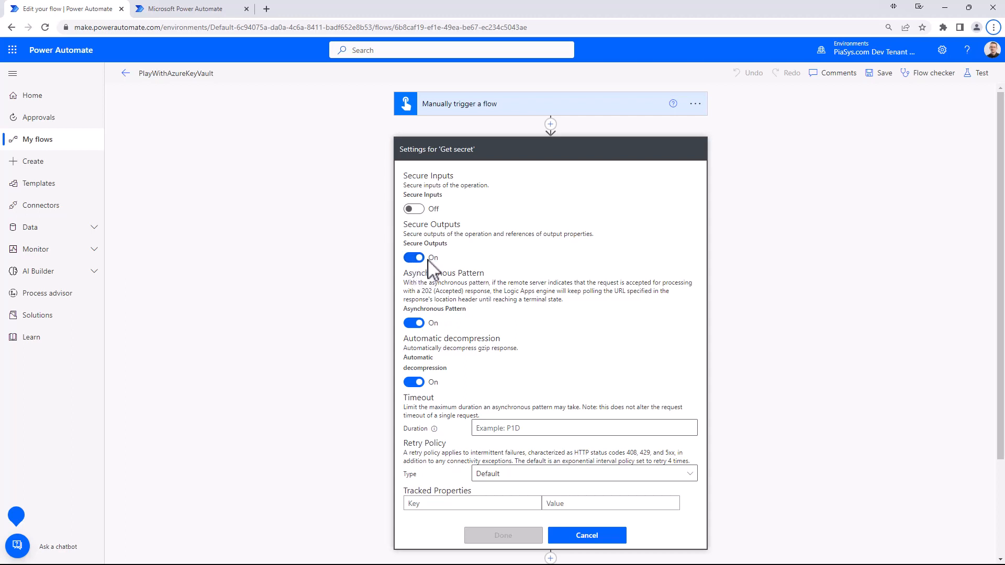
pyautogui.moveTo(523, 348)
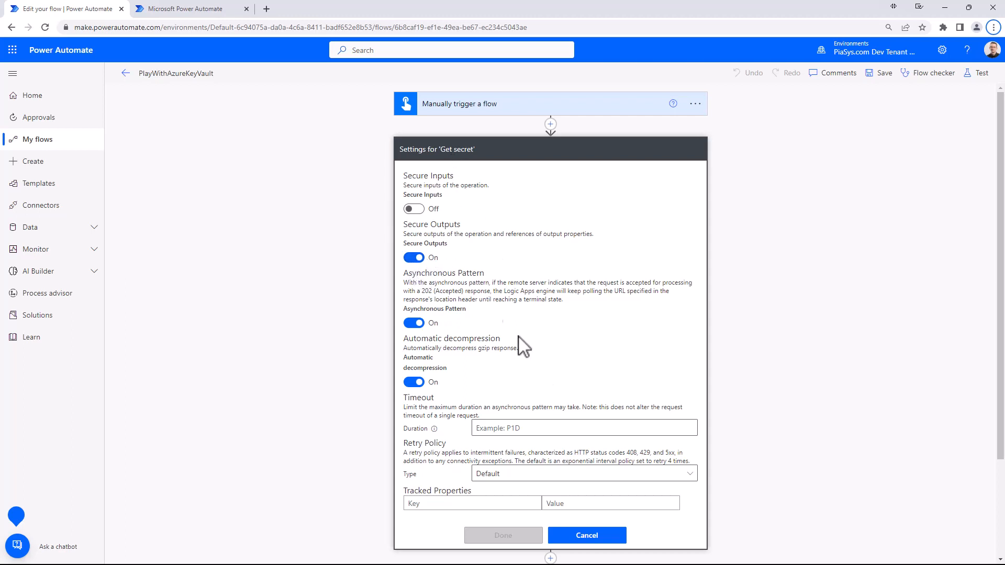
pyautogui.click(586, 535)
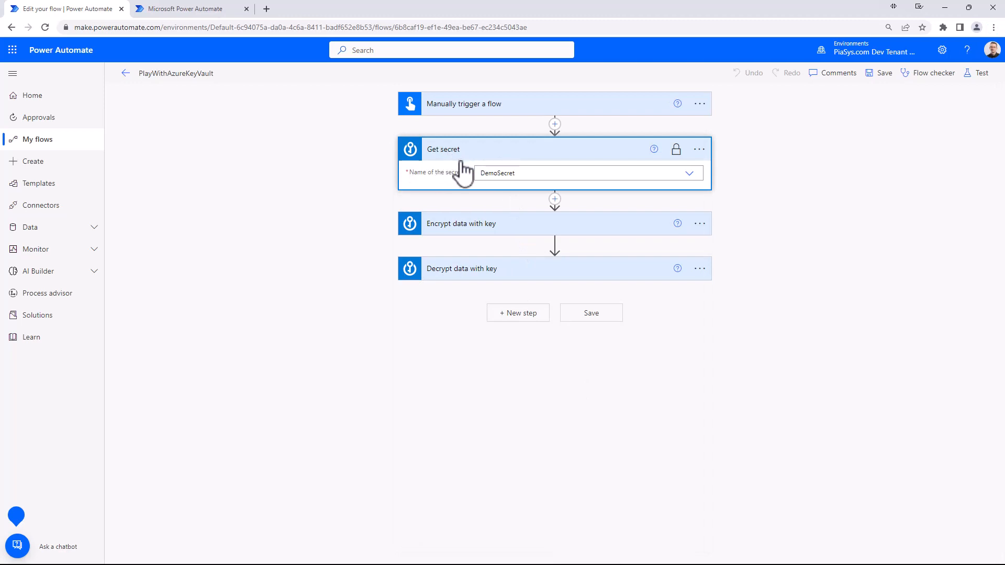
pyautogui.moveTo(456, 195)
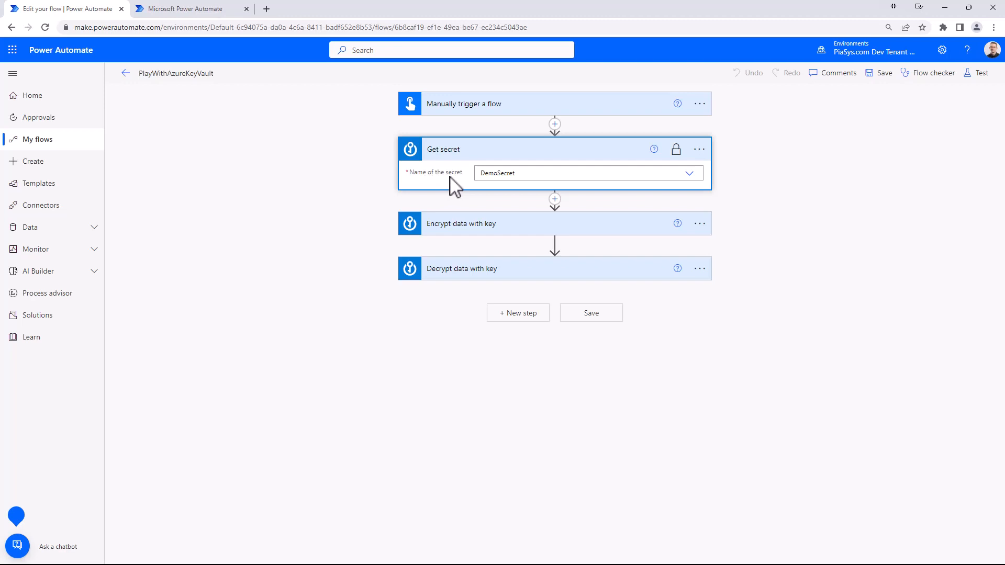
pyautogui.moveTo(433, 186)
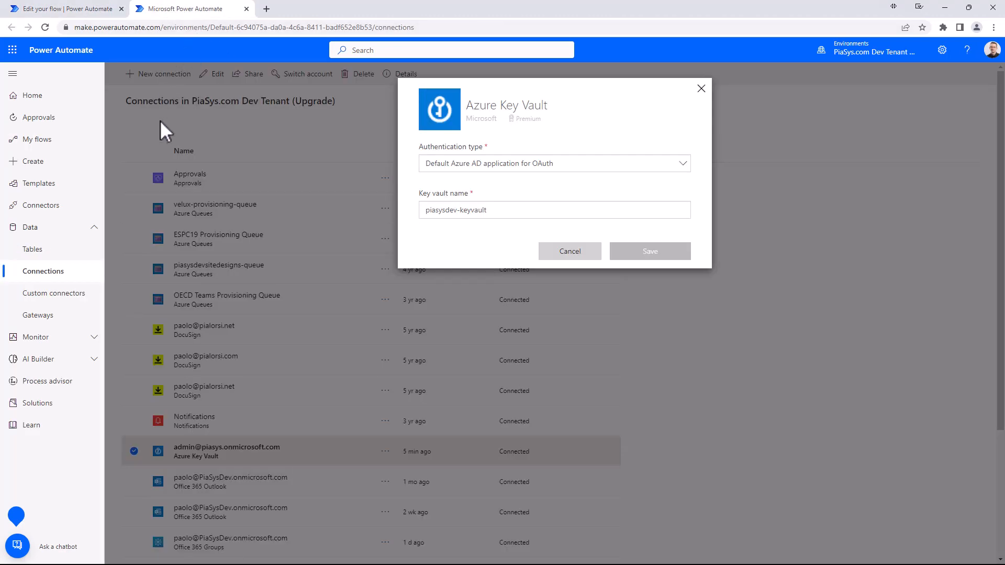
pyautogui.moveTo(192, 102)
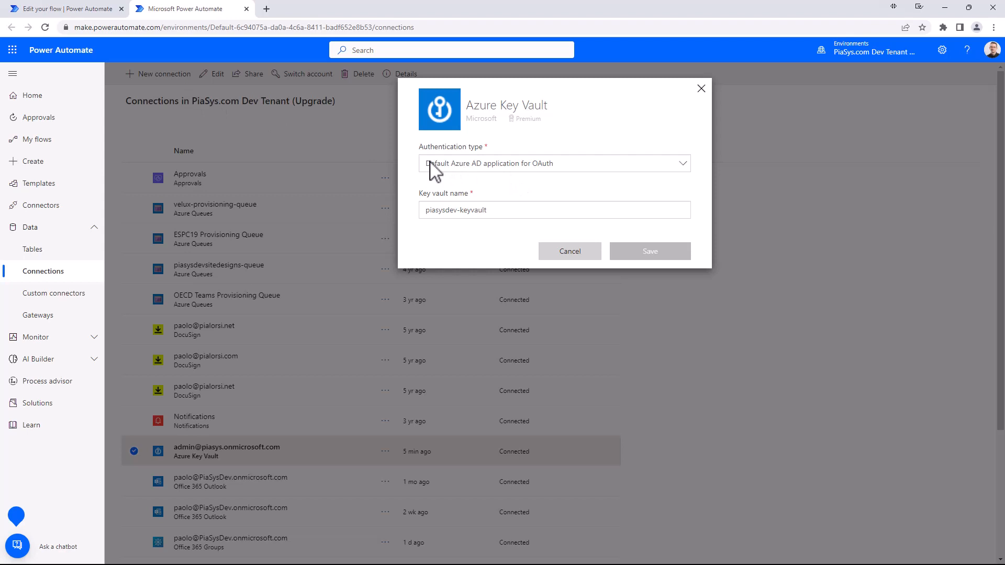
pyautogui.moveTo(480, 141)
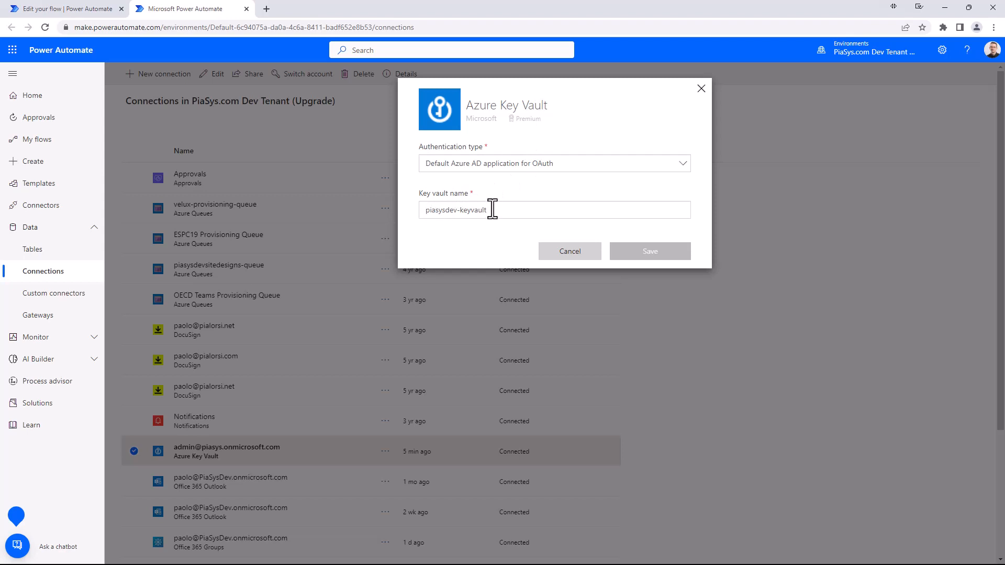
pyautogui.moveTo(560, 174)
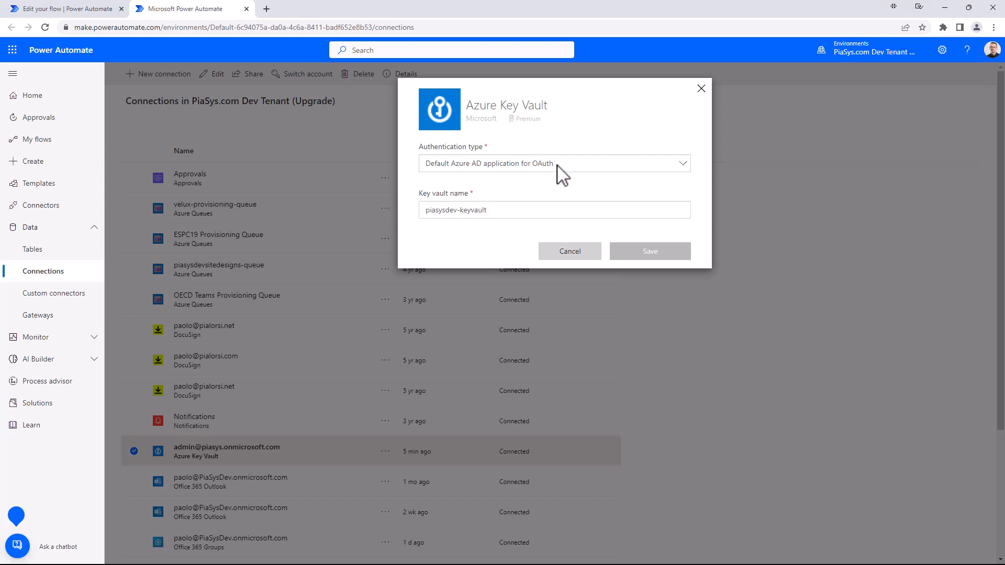
pyautogui.moveTo(688, 172)
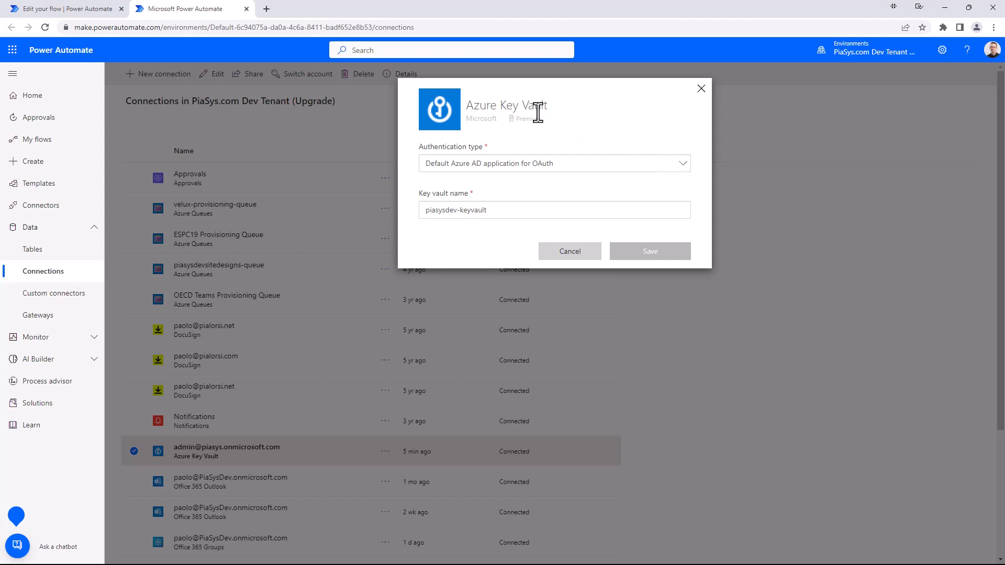
pyautogui.moveTo(527, 109)
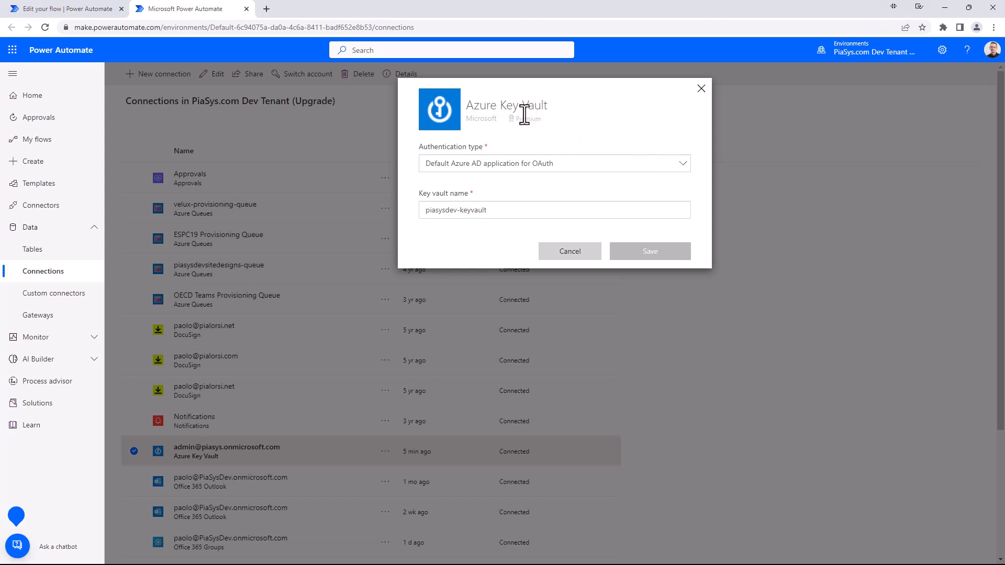
# - Cancel the piasysdev-keyvault connection edit dialog after reviewing its default OAuth authentication
pyautogui.click(52, 9)
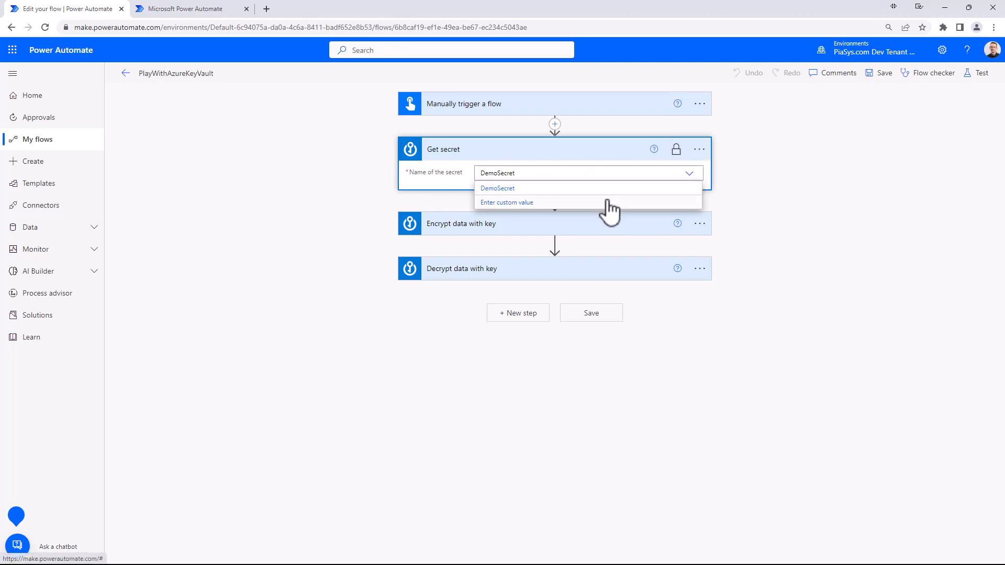
pyautogui.moveTo(501, 198)
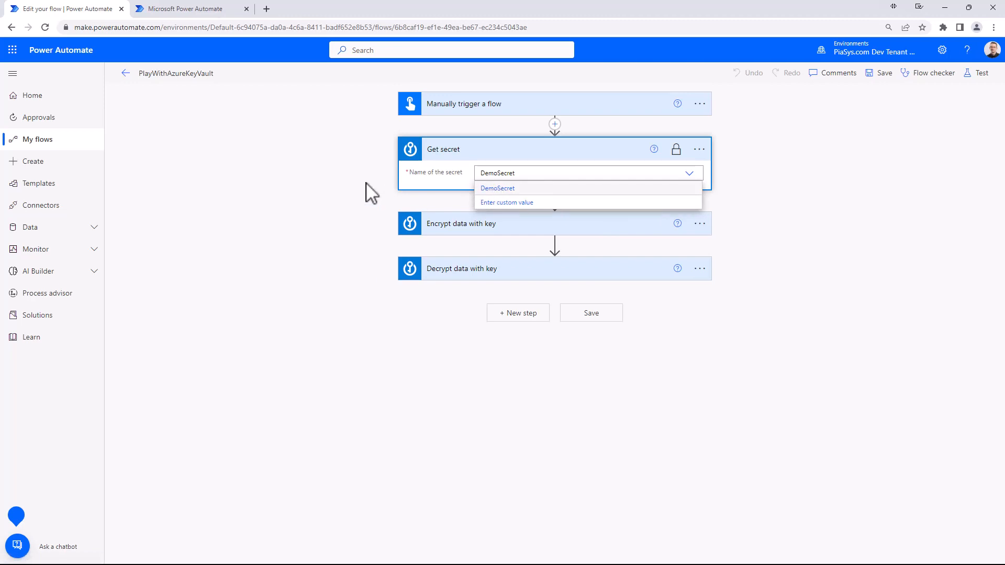
# - Keep DemoSecret as the secret name and collapse the Get secret card
pyautogui.click(498, 188)
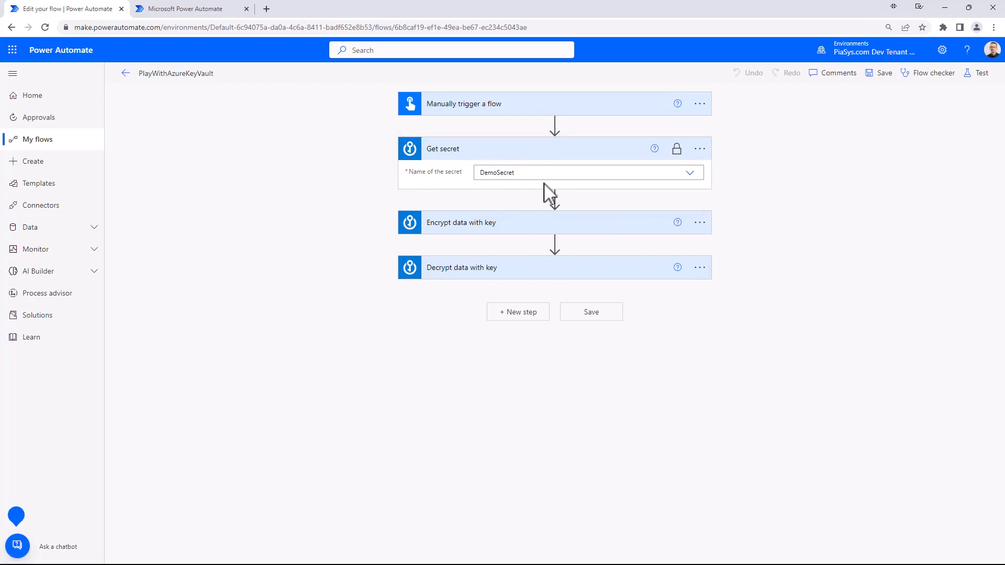
pyautogui.moveTo(589, 201)
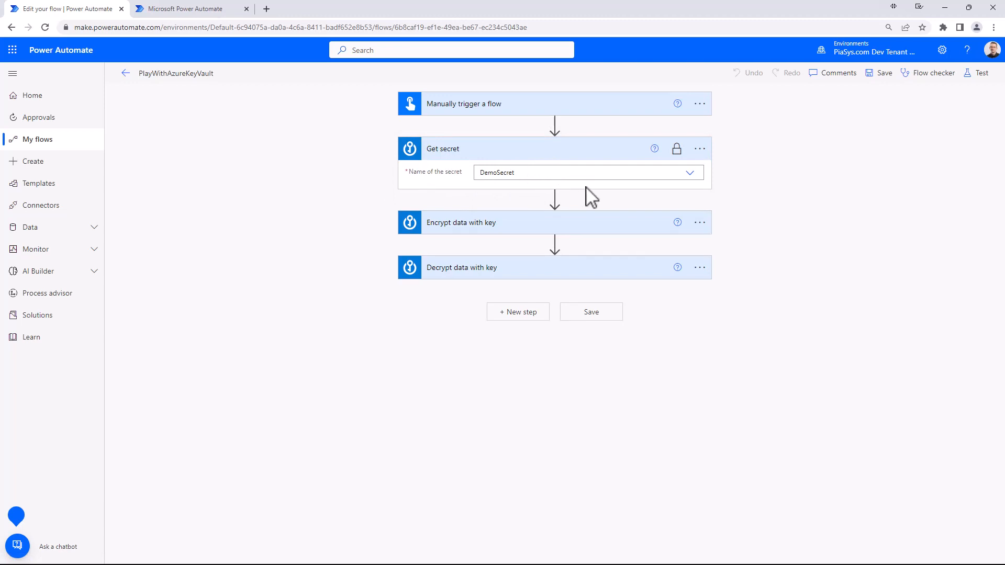
pyautogui.click(549, 149)
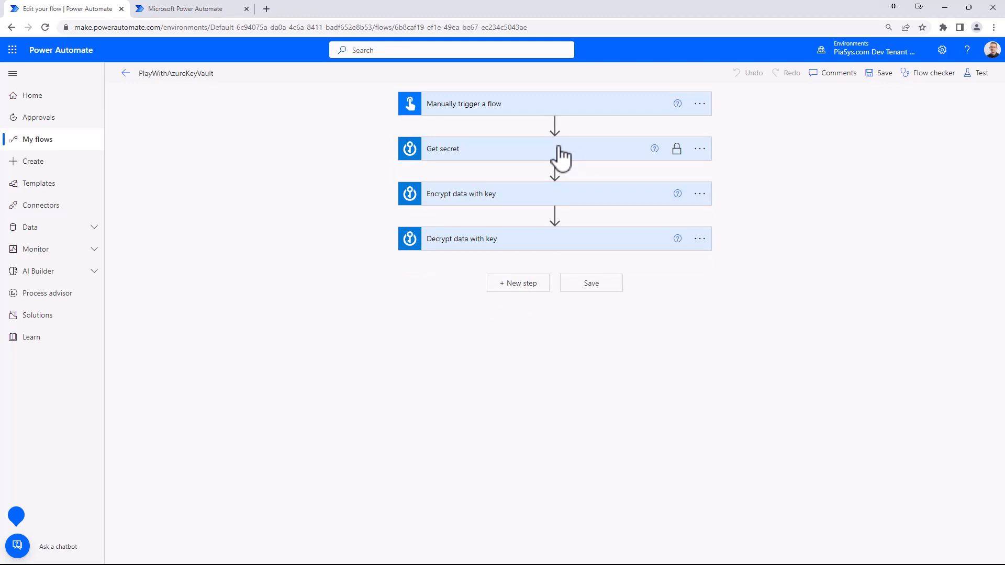
pyautogui.moveTo(574, 152)
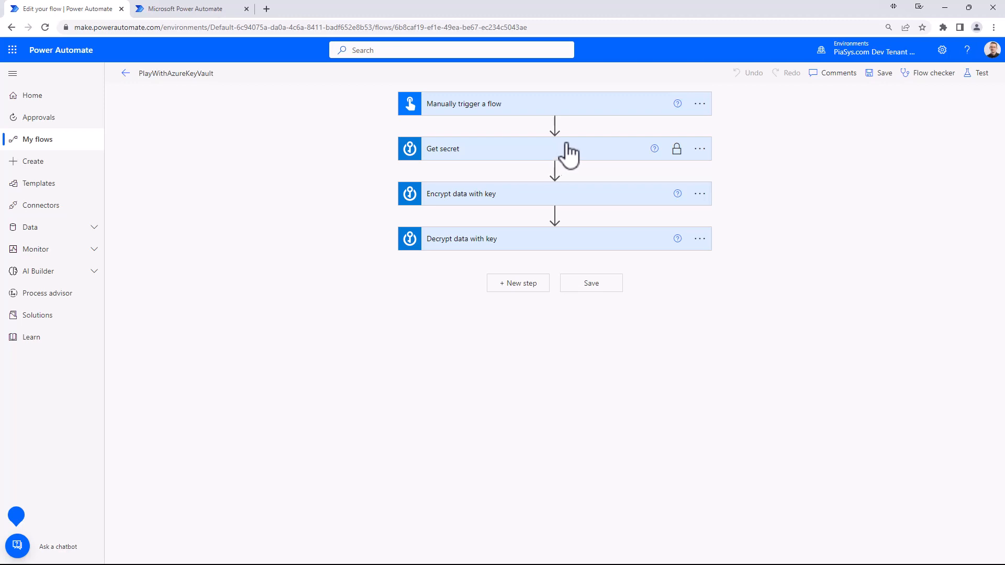
pyautogui.moveTo(783, 186)
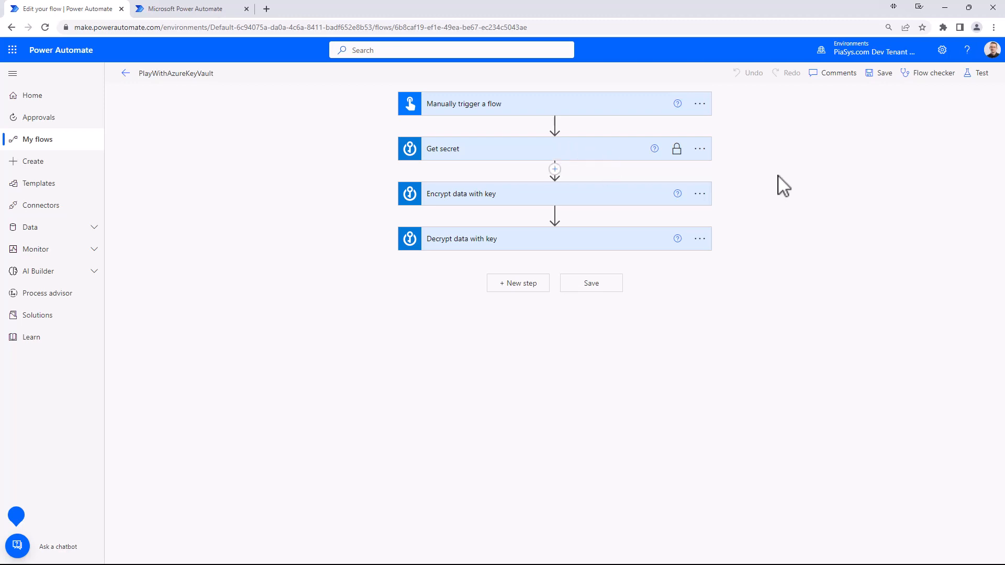
pyautogui.moveTo(407, 212)
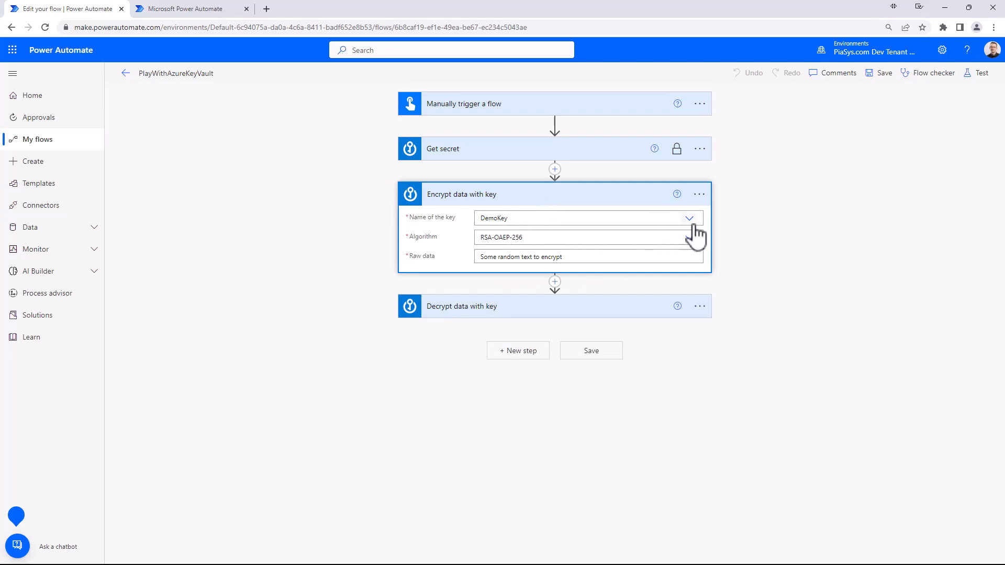
# - Expand Encrypt data with key, review DemoKey and RSA-OAEP-256, and focus Raw data
pyautogui.click(689, 218)
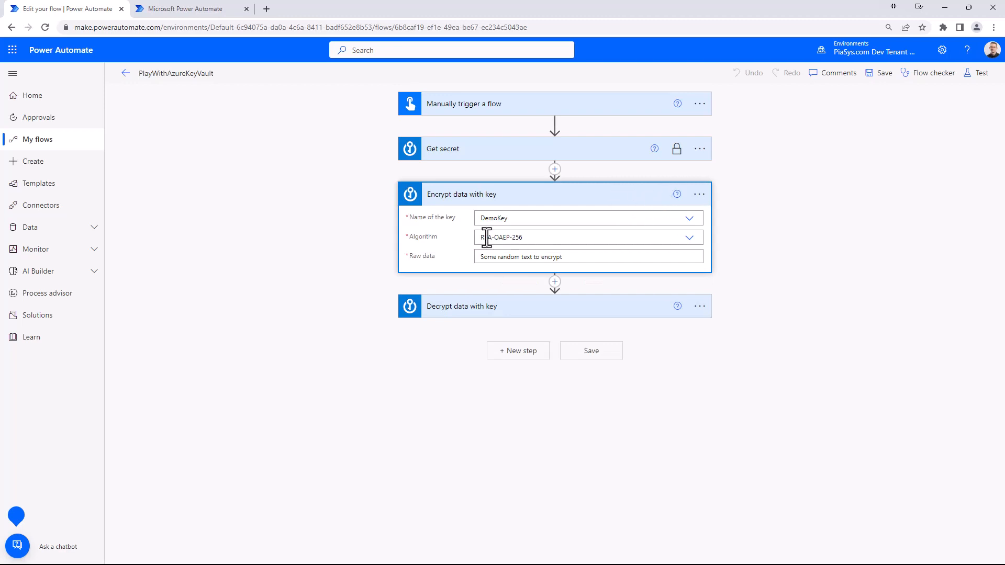
pyautogui.moveTo(513, 242)
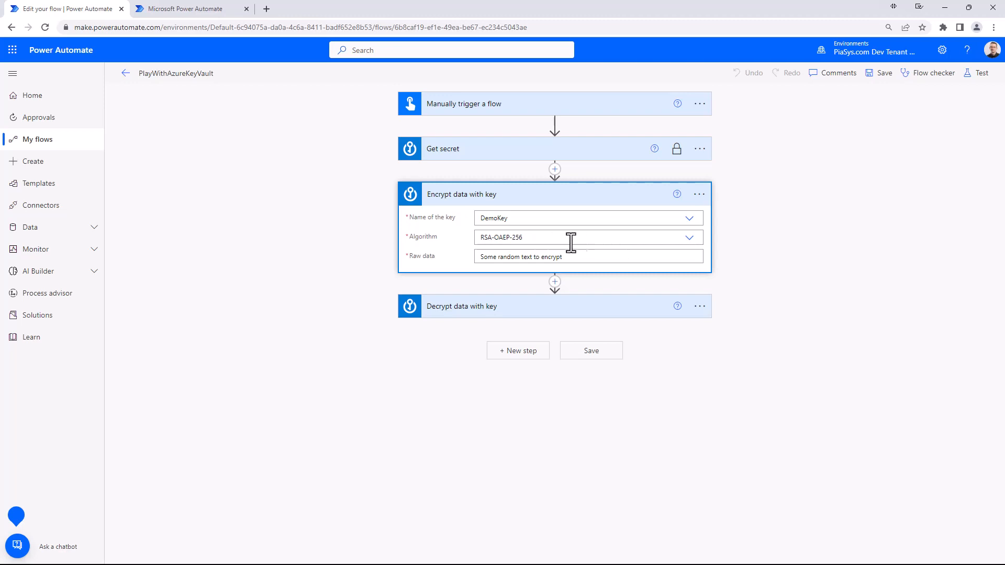
pyautogui.click(588, 257)
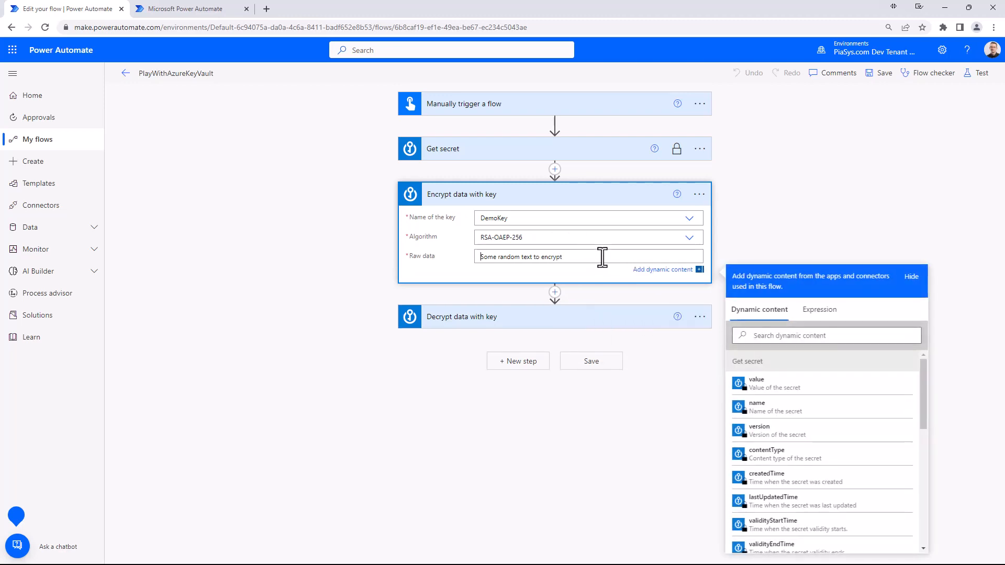
pyautogui.moveTo(602, 256)
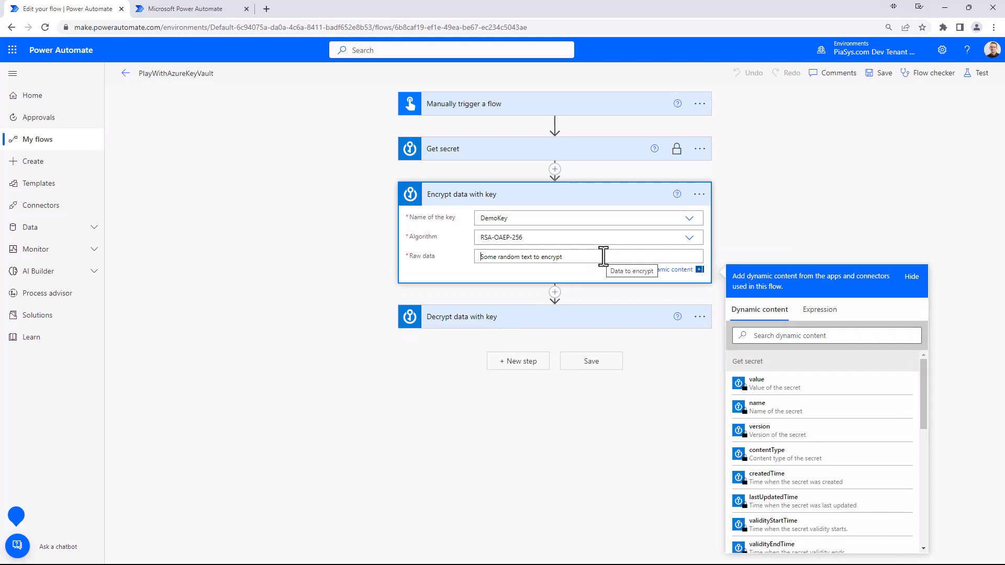
pyautogui.moveTo(513, 275)
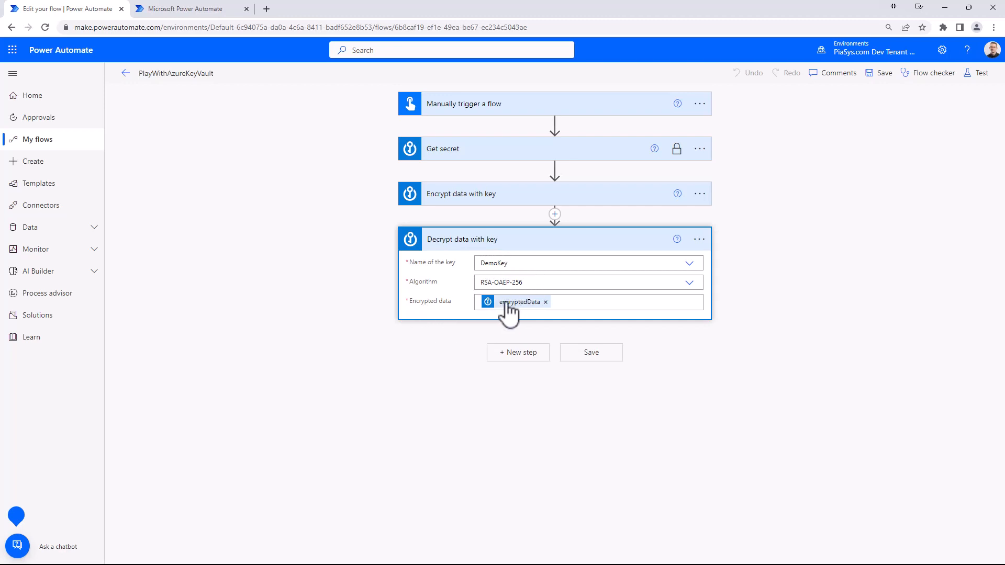
pyautogui.moveTo(473, 208)
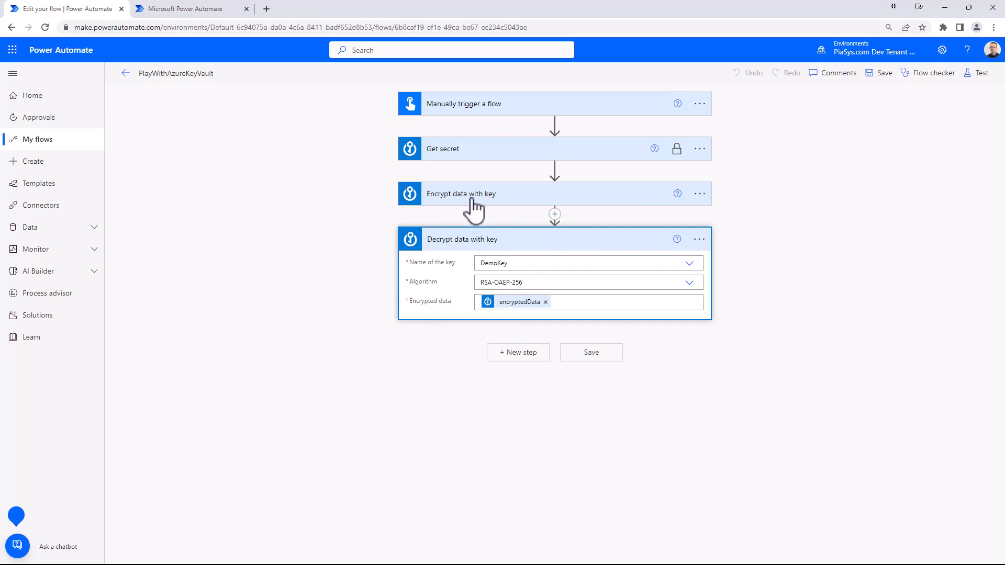
pyautogui.moveTo(465, 203)
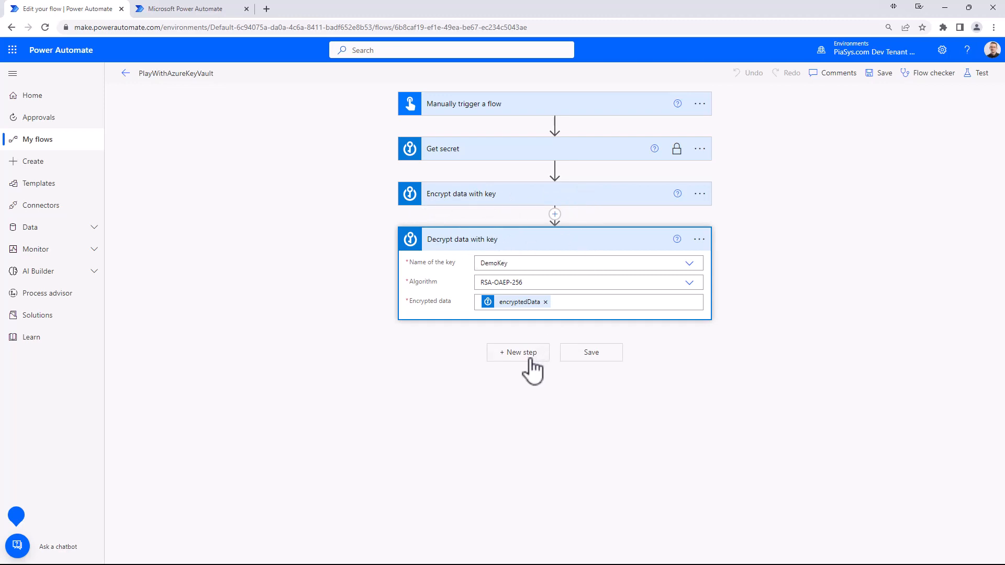
pyautogui.moveTo(983, 73)
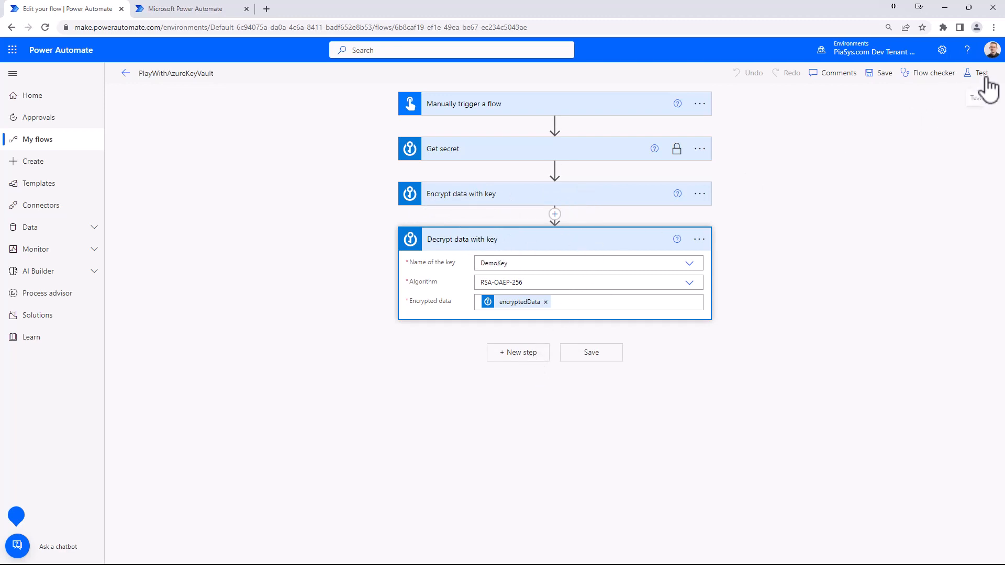
# - Start a manually triggered test of the flow and run it
pyautogui.click(984, 73)
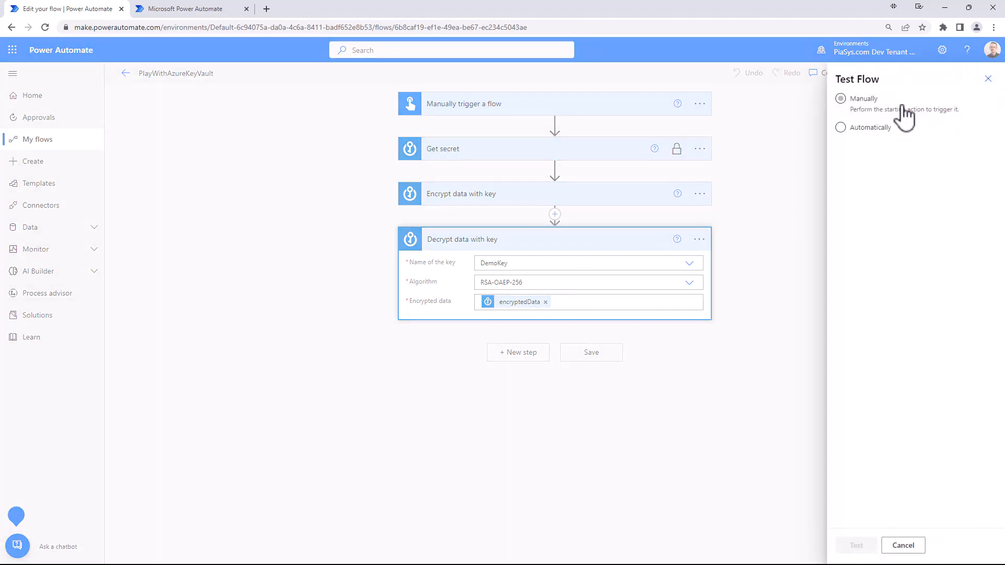
pyautogui.click(840, 98)
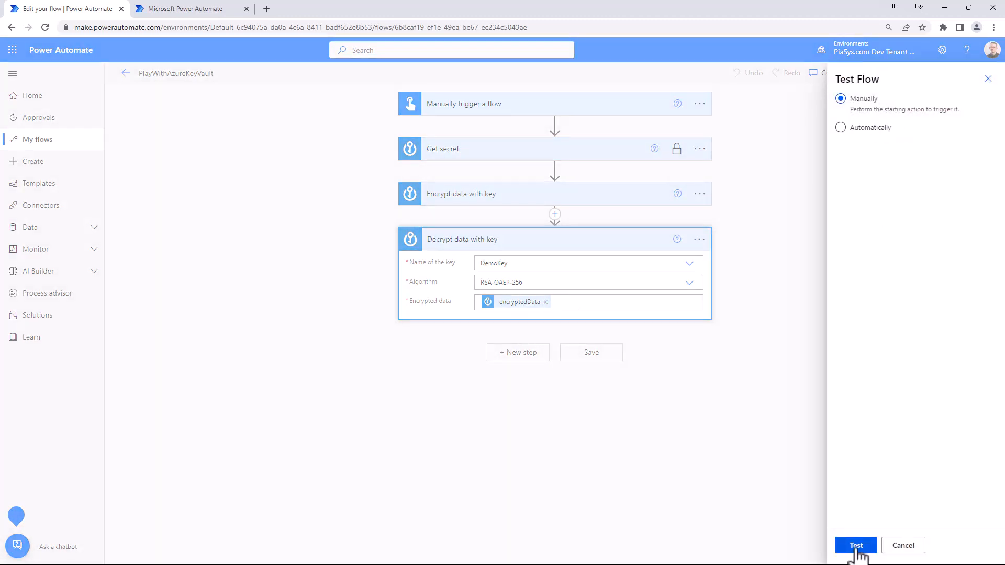
pyautogui.click(855, 545)
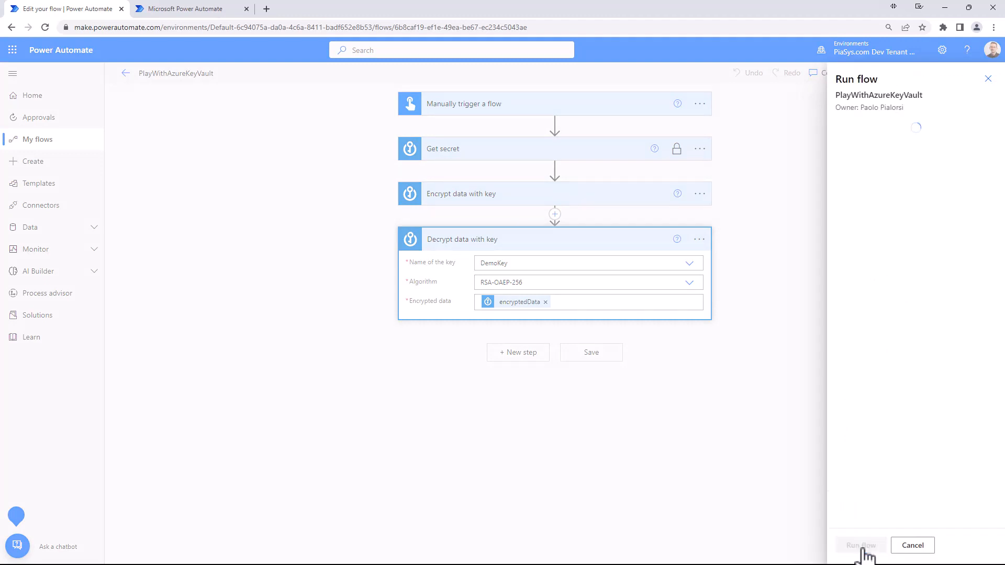
pyautogui.click(912, 546)
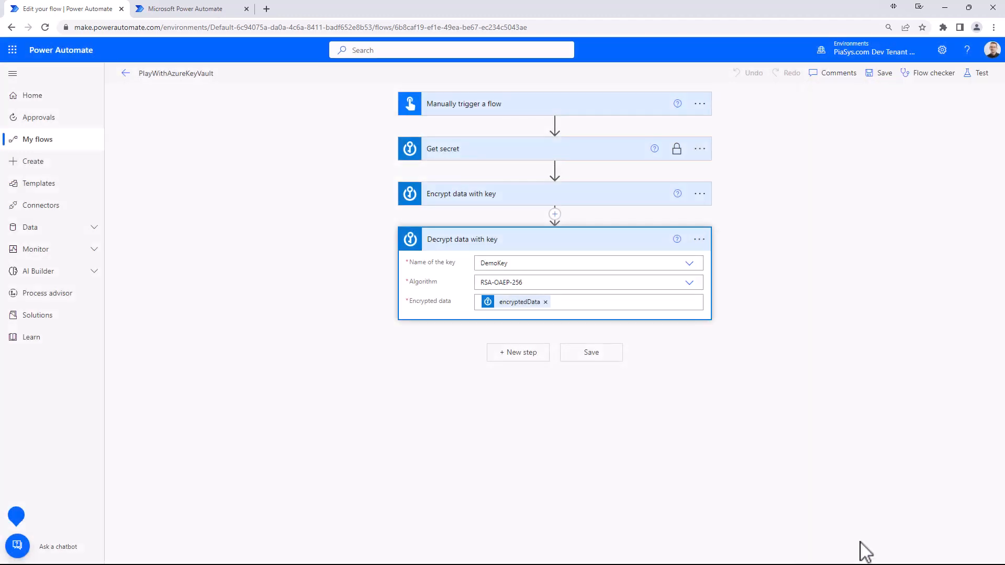
# - Inspect the successful test run and confirm Get secret's DemoSecret output is hidden
pyautogui.click(979, 73)
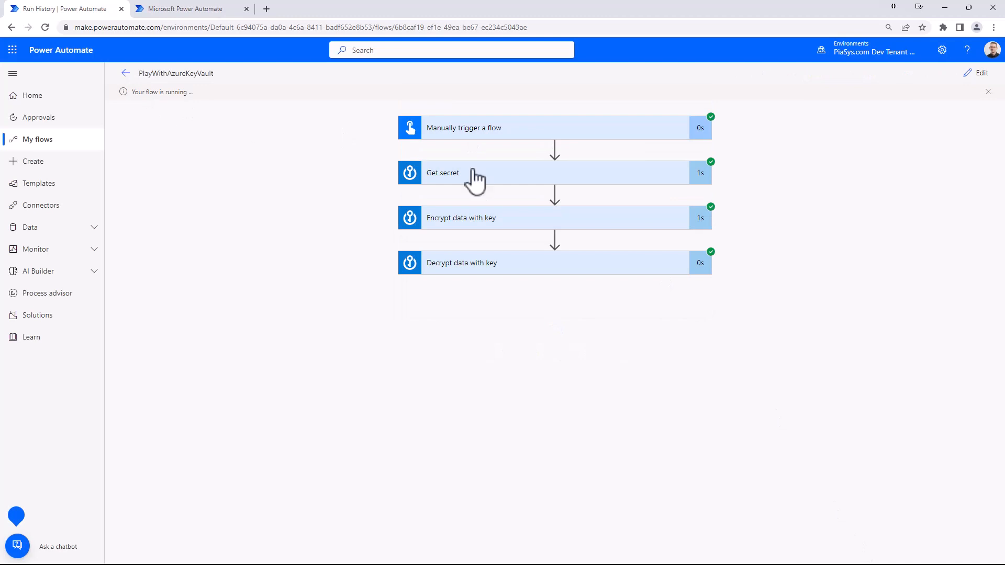
pyautogui.click(443, 172)
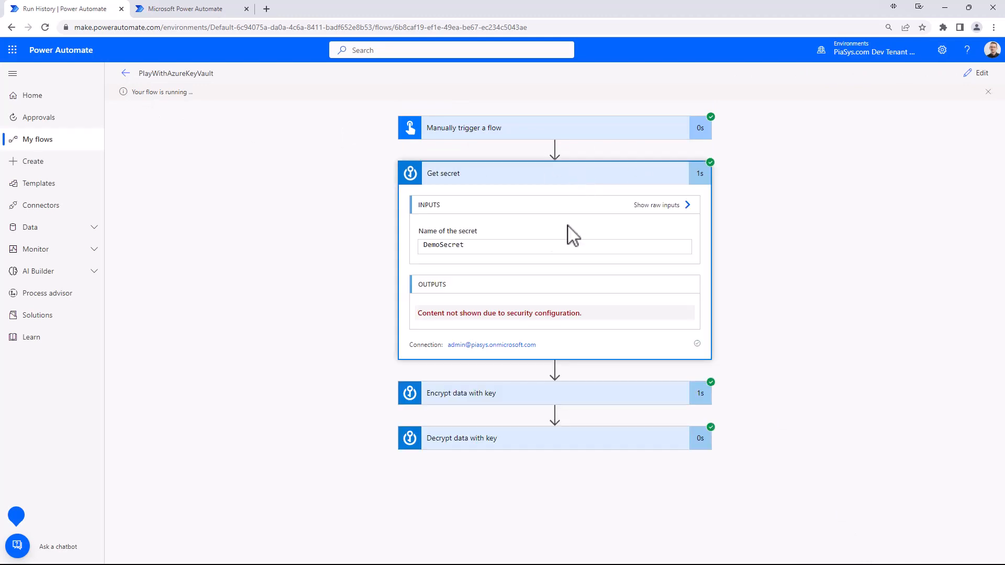
pyautogui.moveTo(472, 320)
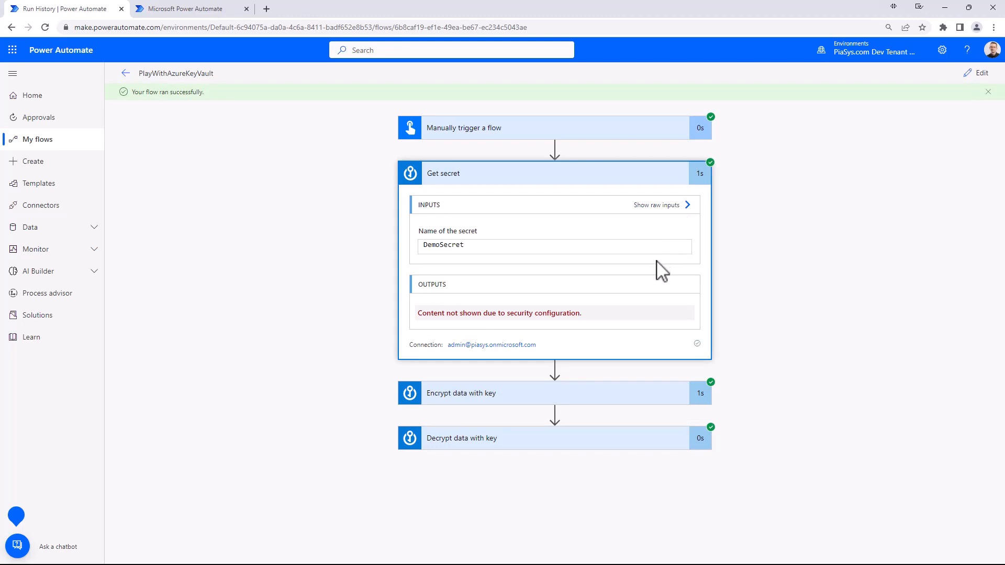
pyautogui.moveTo(655, 277)
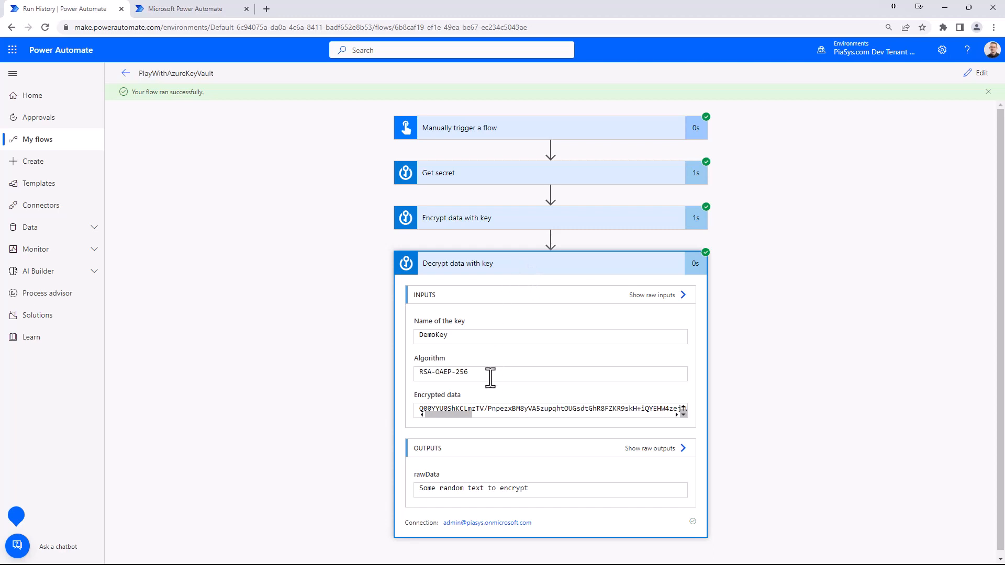
pyautogui.moveTo(428, 490)
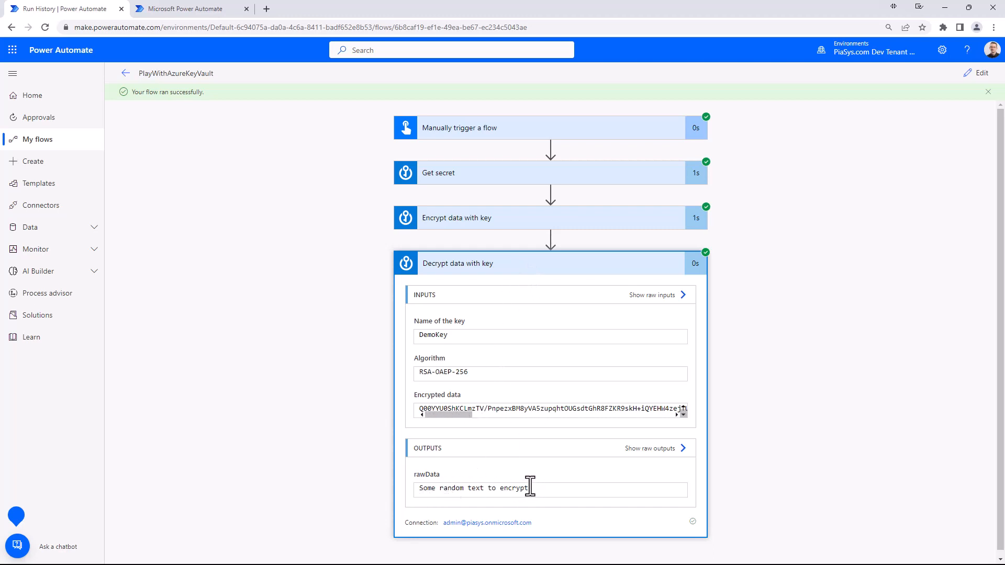
pyautogui.moveTo(545, 443)
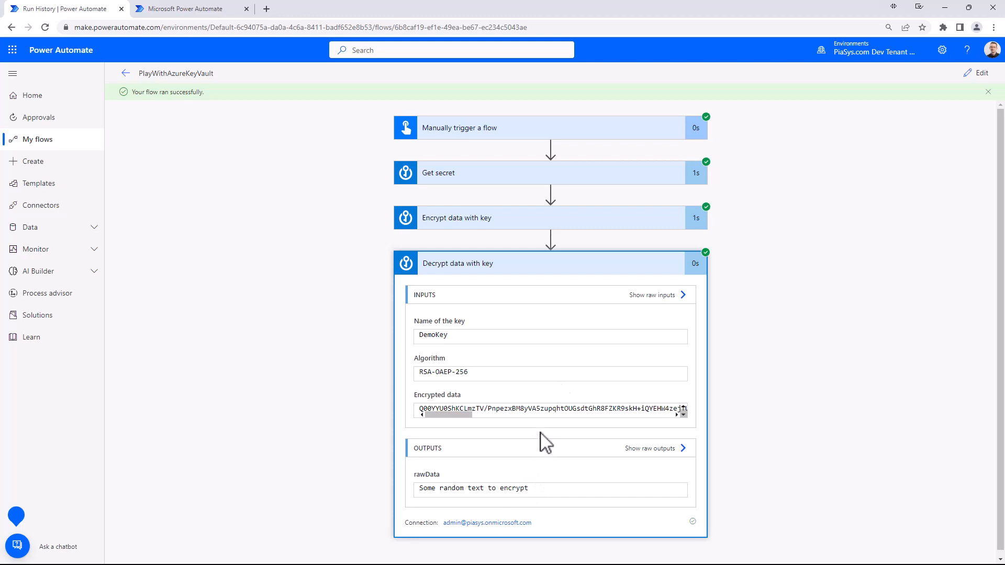
pyautogui.moveTo(525, 230)
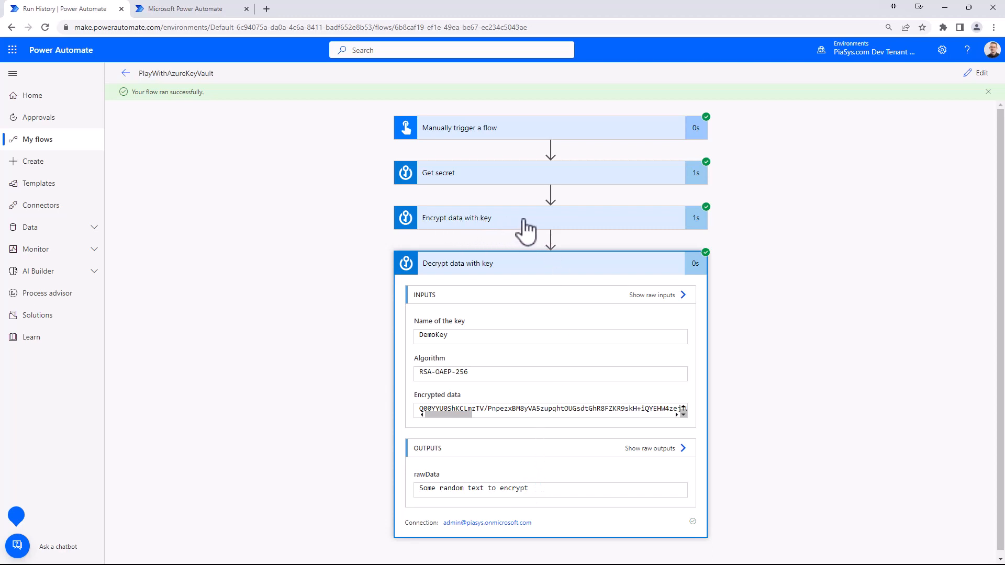